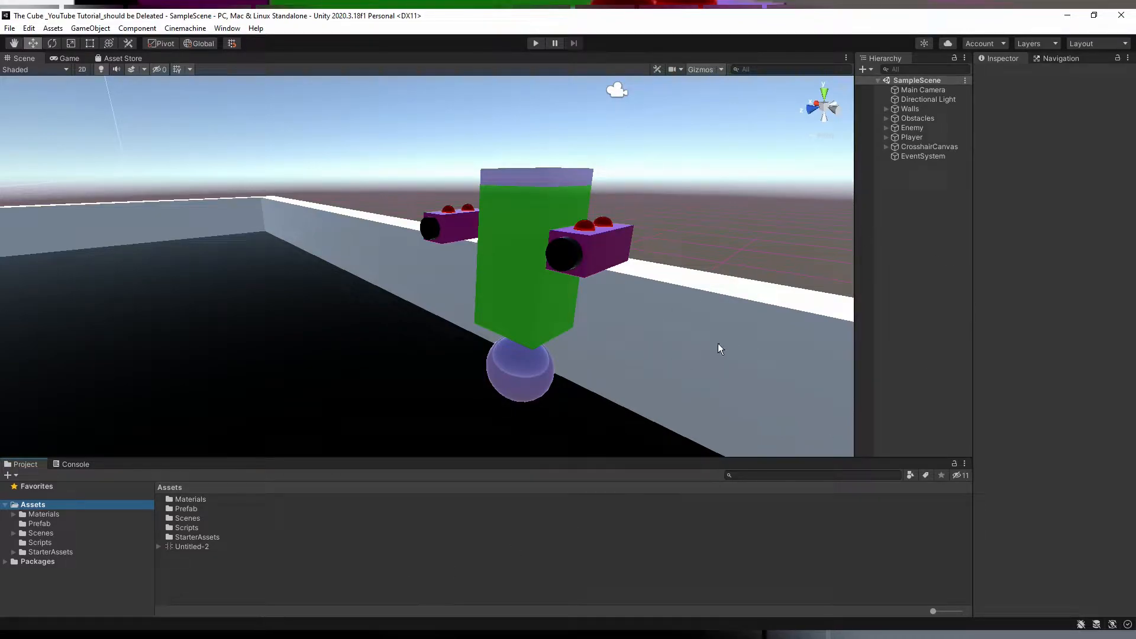
mouse_move(8, 334)
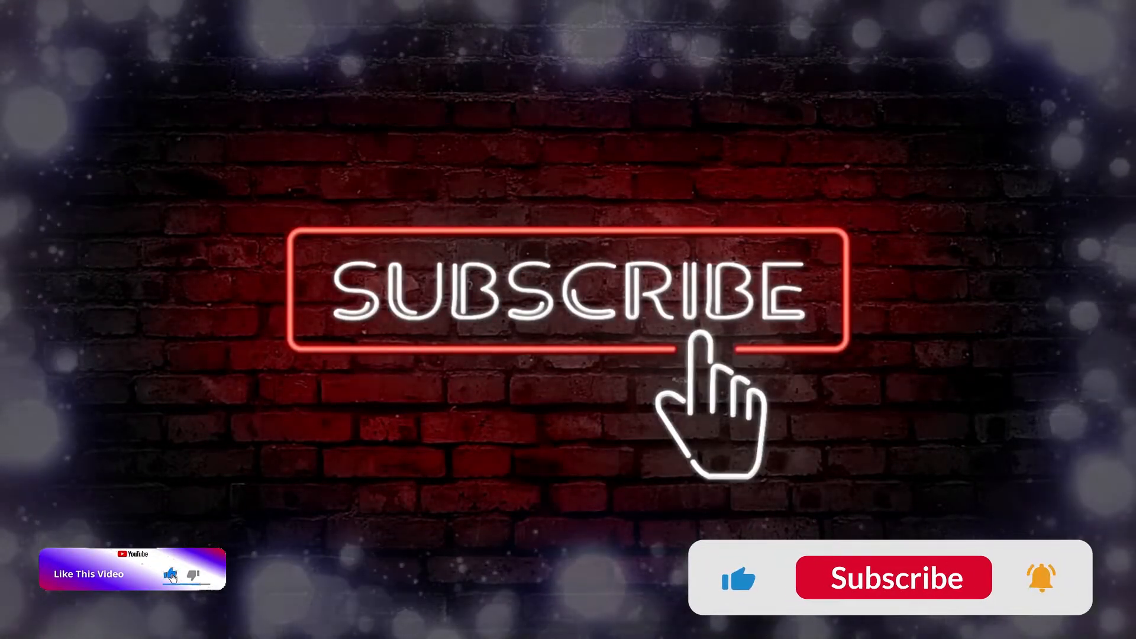
Add a Rigidbody component to the Projectile prefab from Assets > Prefab, then return to SampleScene
left_click(893, 578)
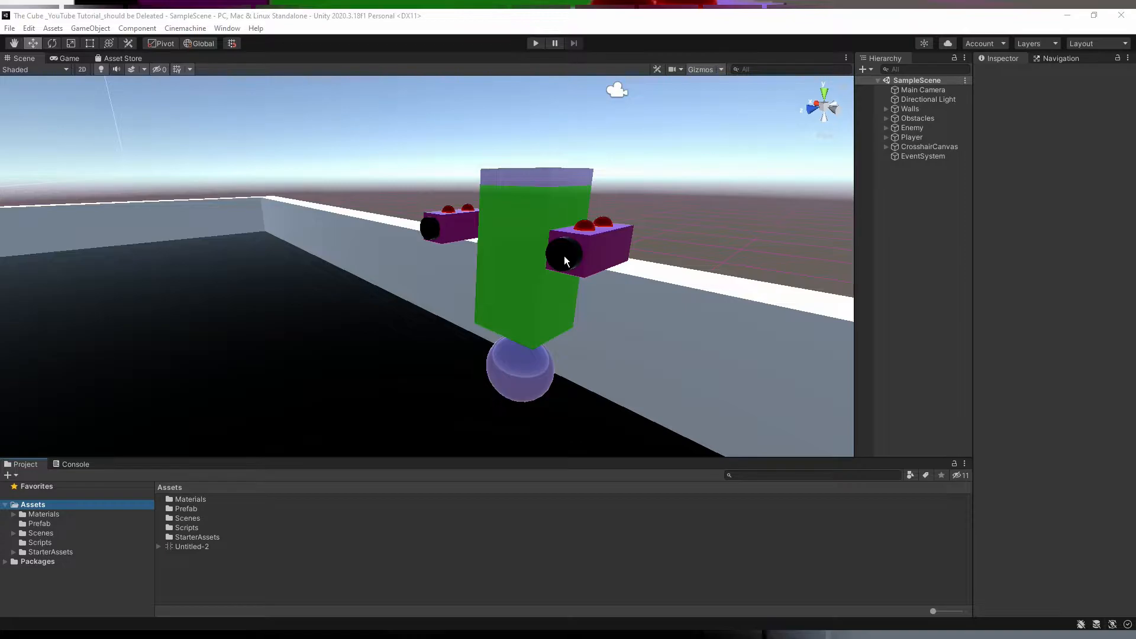
left_click(39, 523)
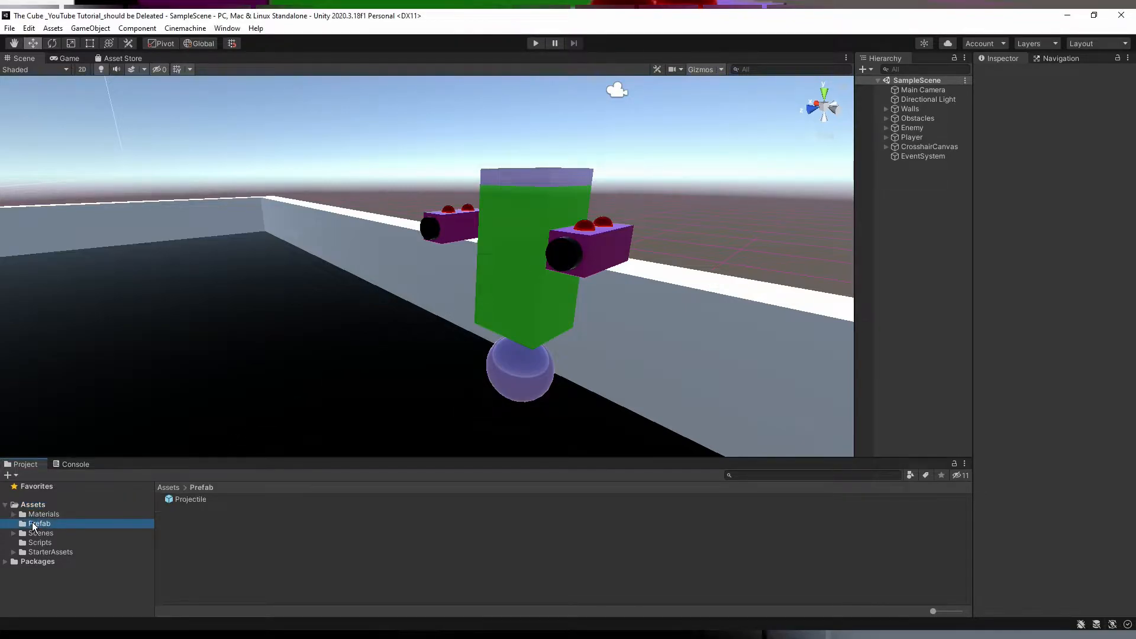
double_click(190, 500)
type("ri")
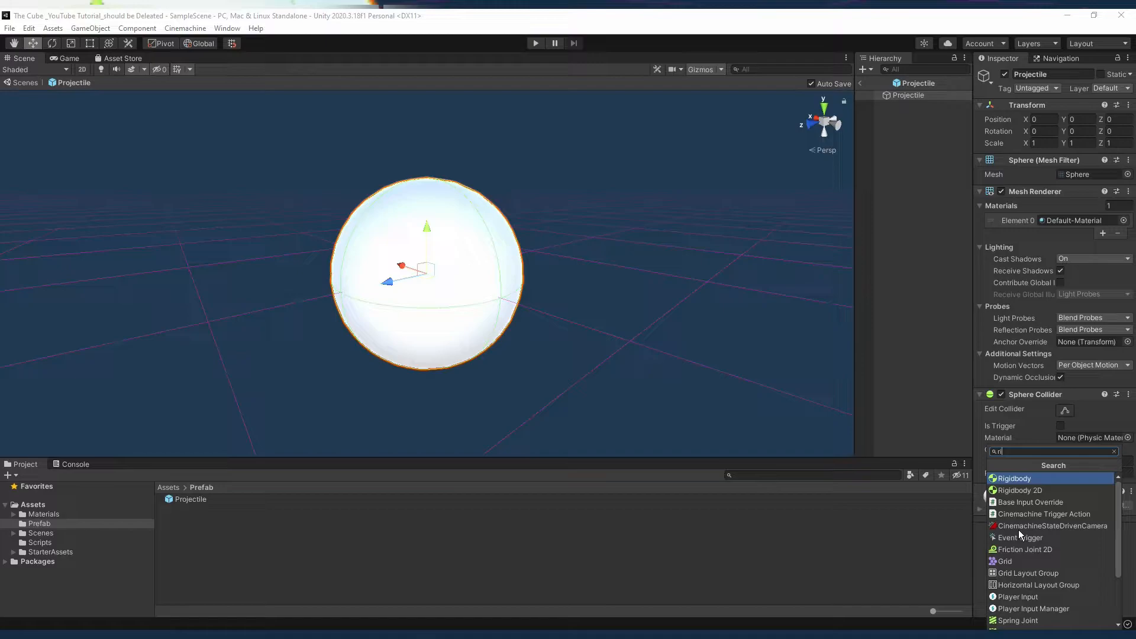
left_click(1014, 478)
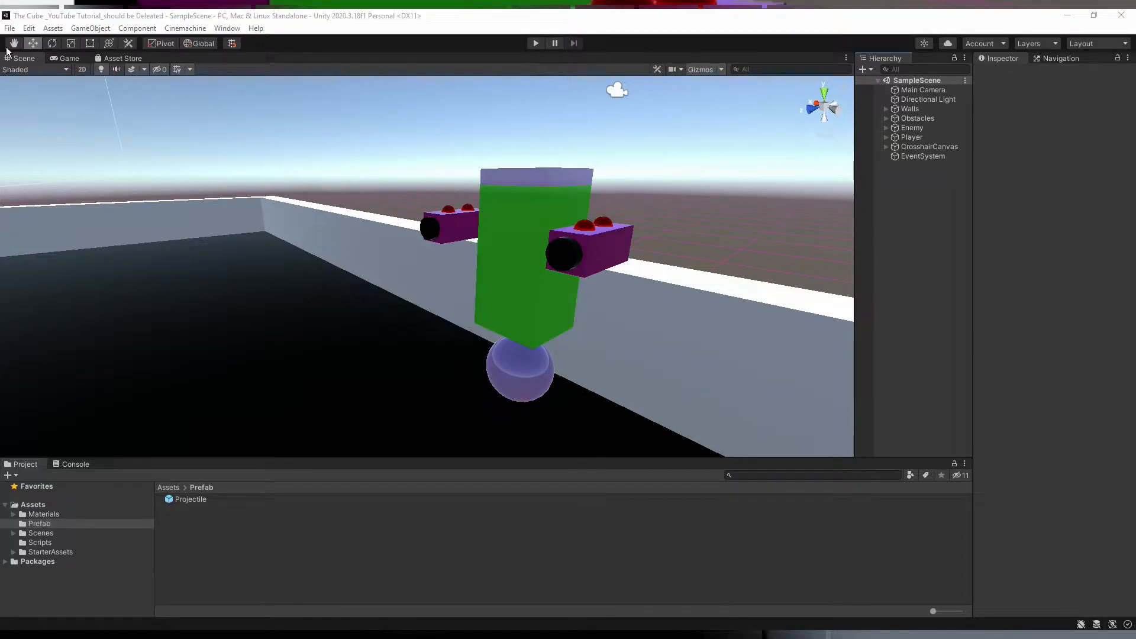
left_click(39, 542)
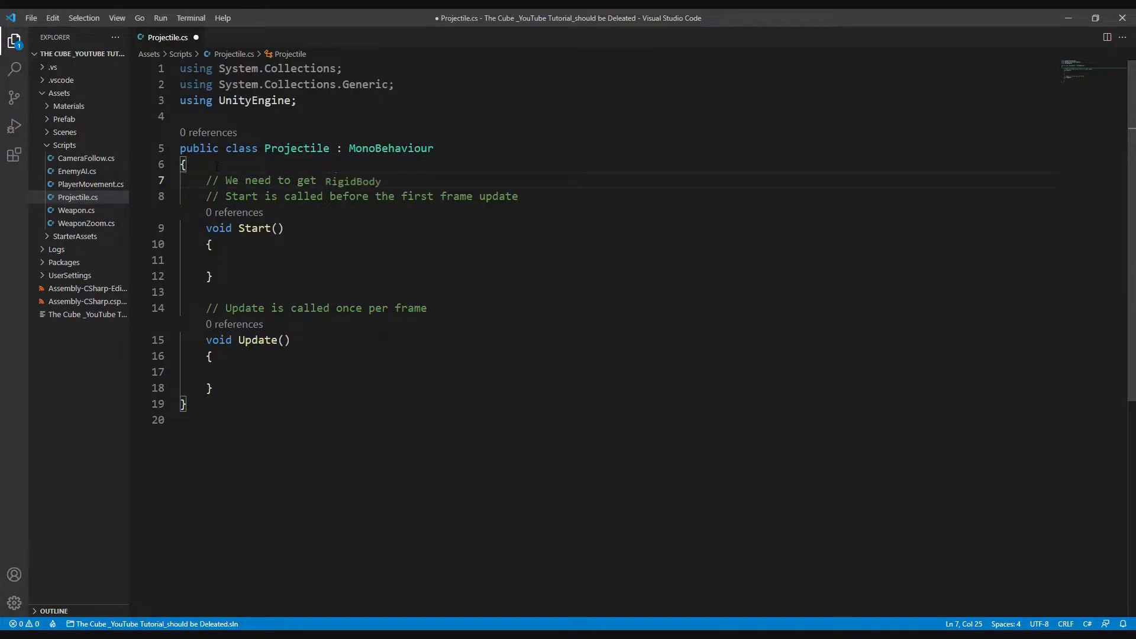
Declare a [SerializeField] private Rigidbody field with a comment about giving the projectile force
type("Compont")
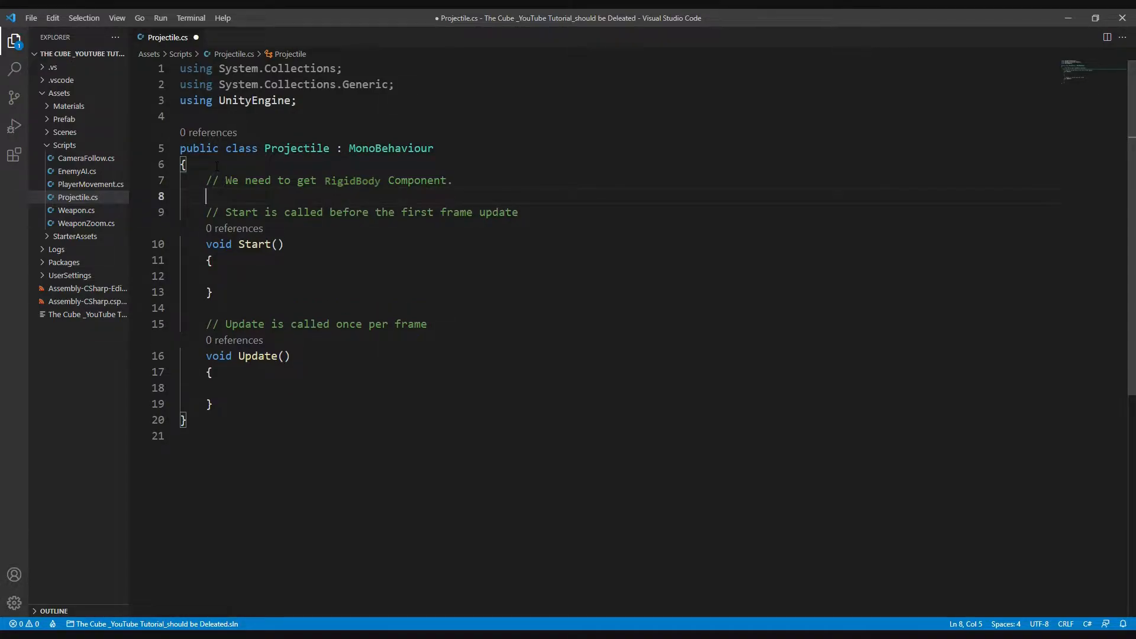
type("[]")
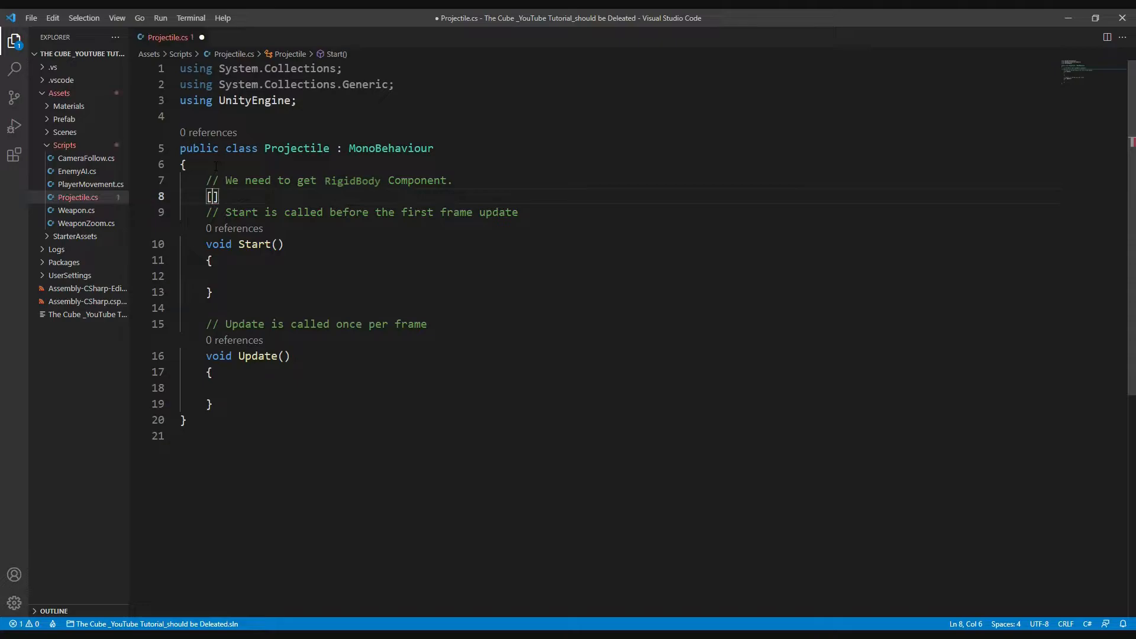
type("SerializeField")
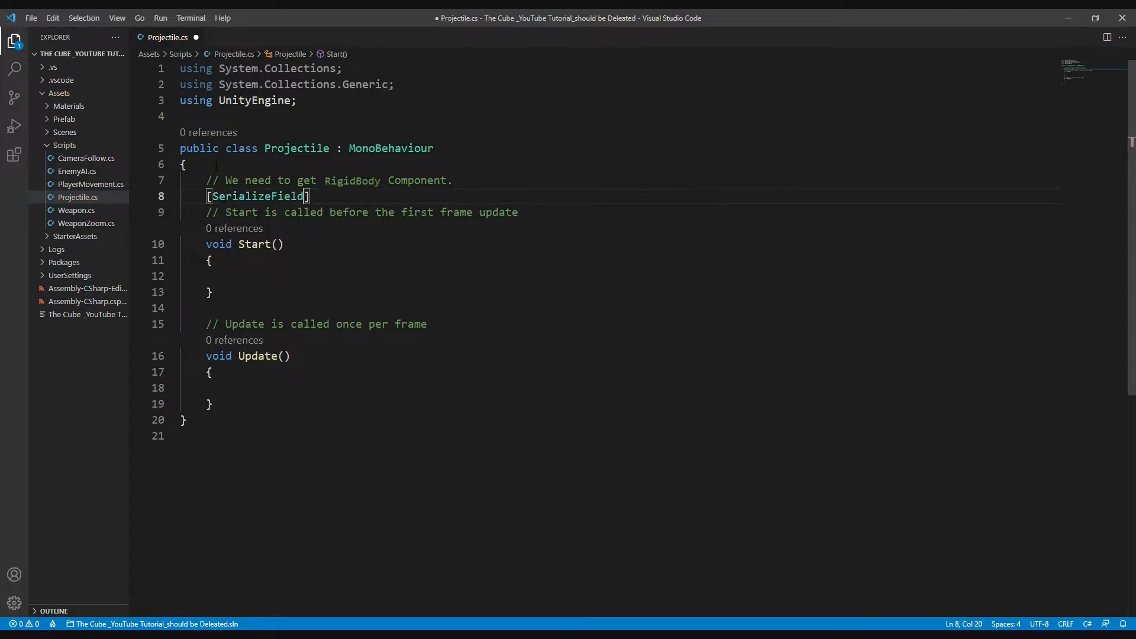
type("private Rigidbody2D")
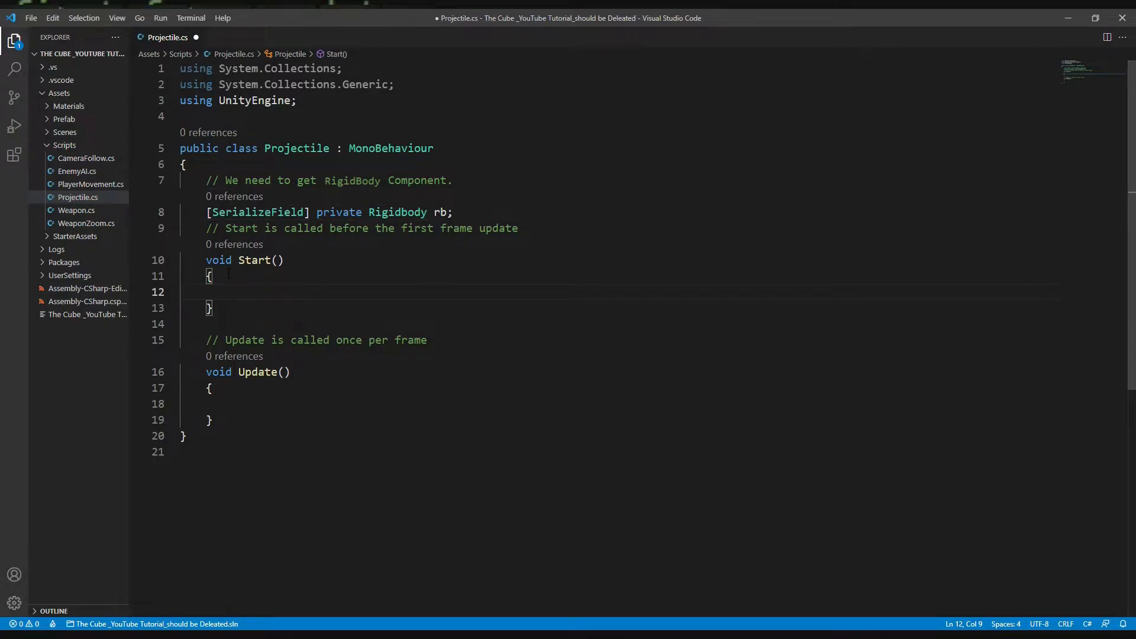
type("// we'")
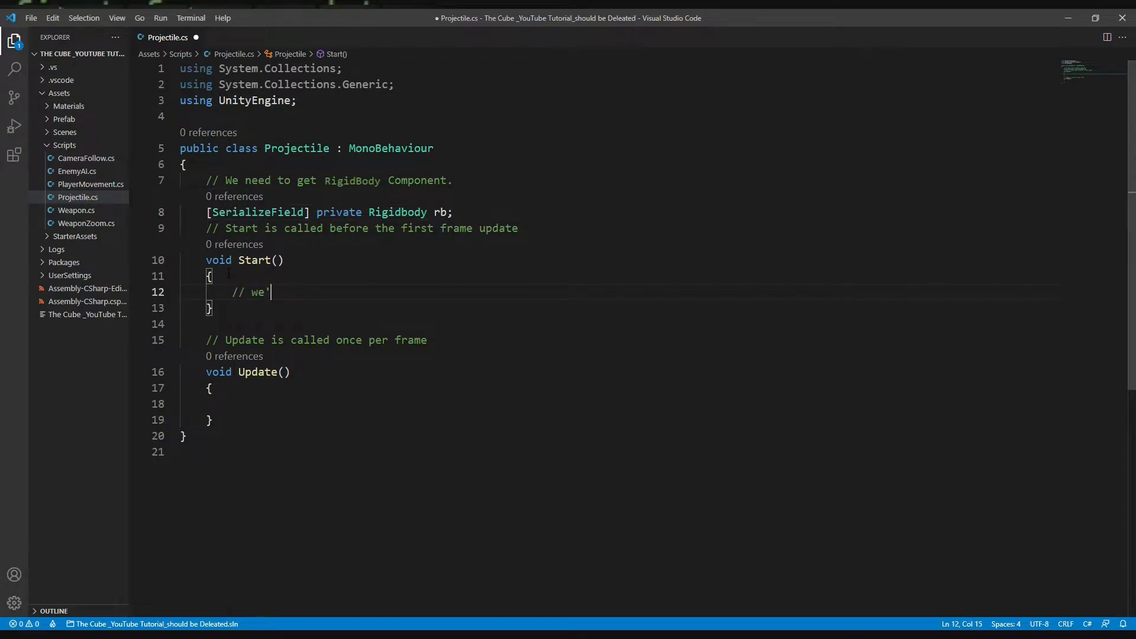
type("ll give a force to our Projectile;")
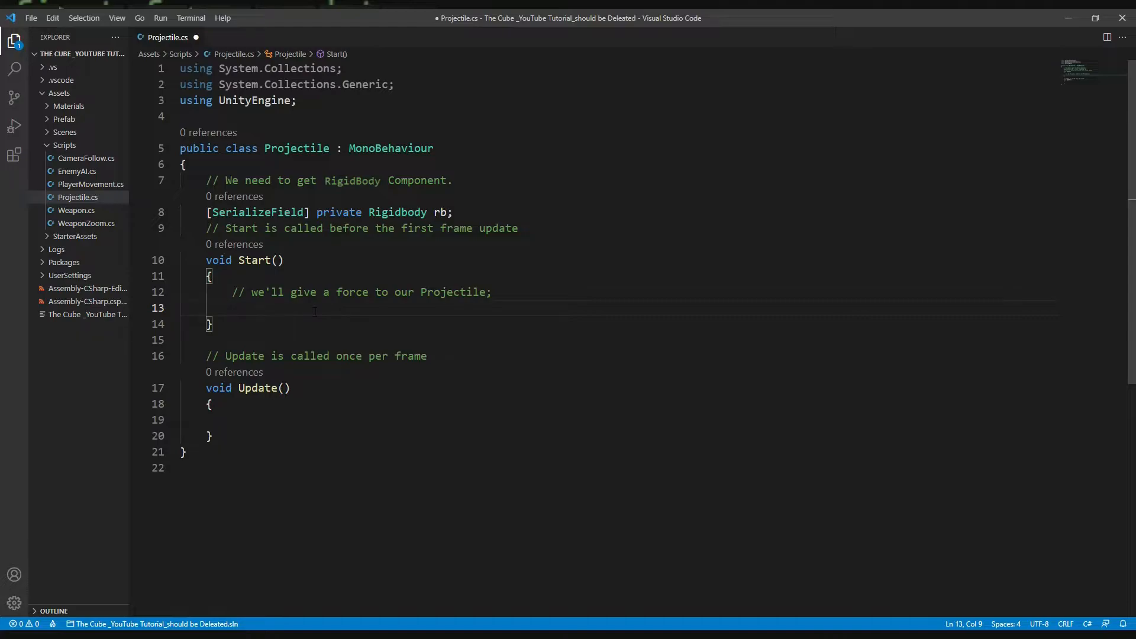
In Start, write rb.velocity = transform.forward * with the multiplier left unfinished
type("rb.")
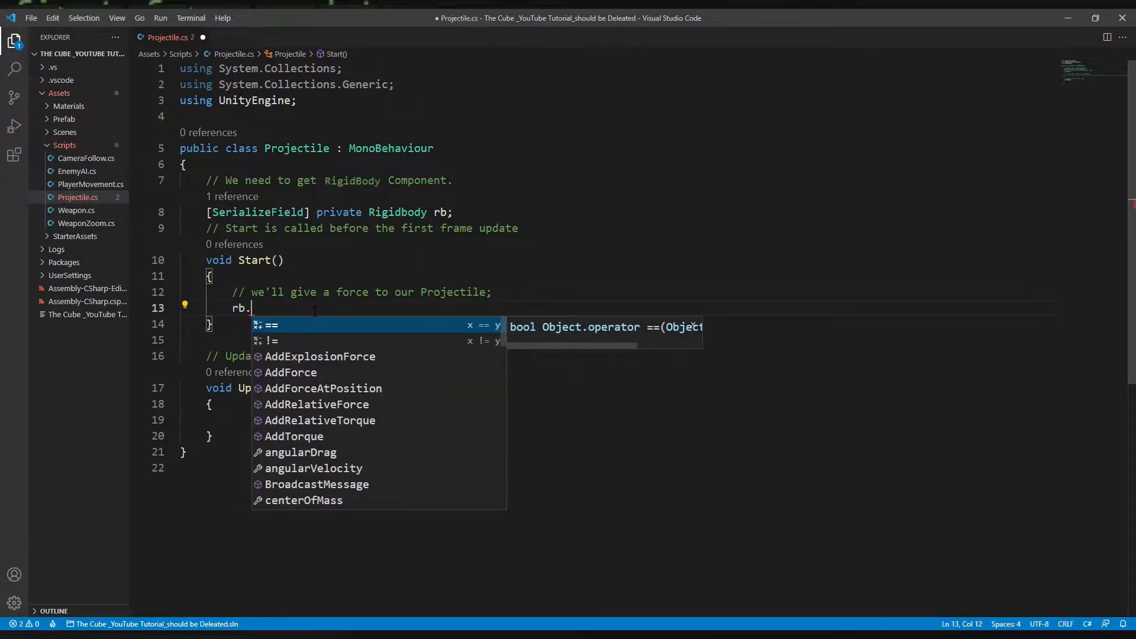
type("velocity")
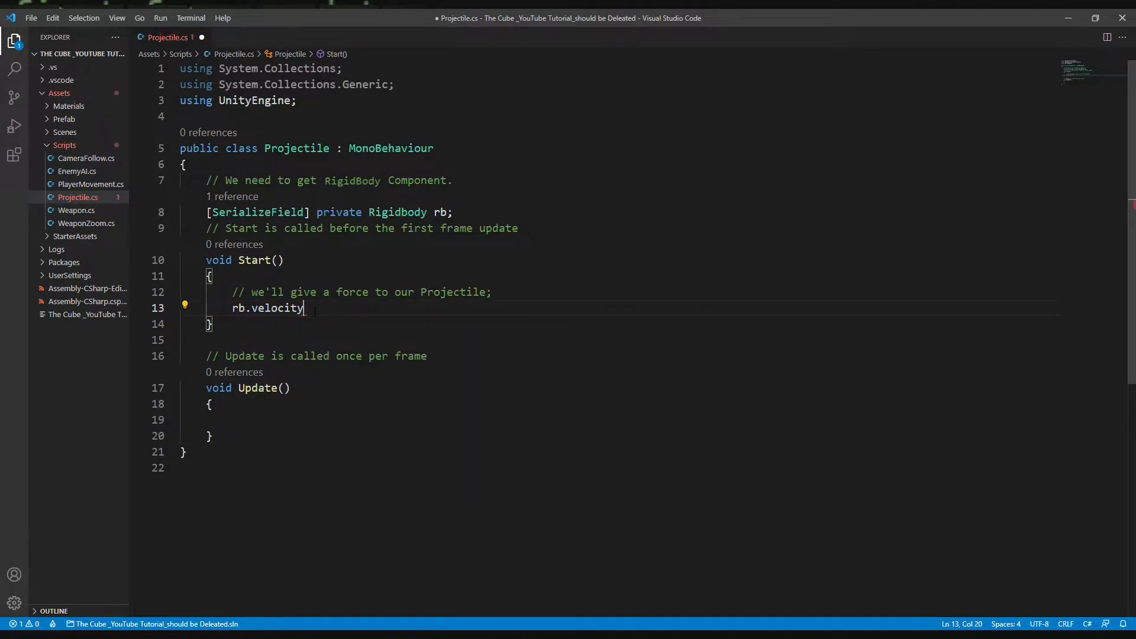
double_click(277, 308)
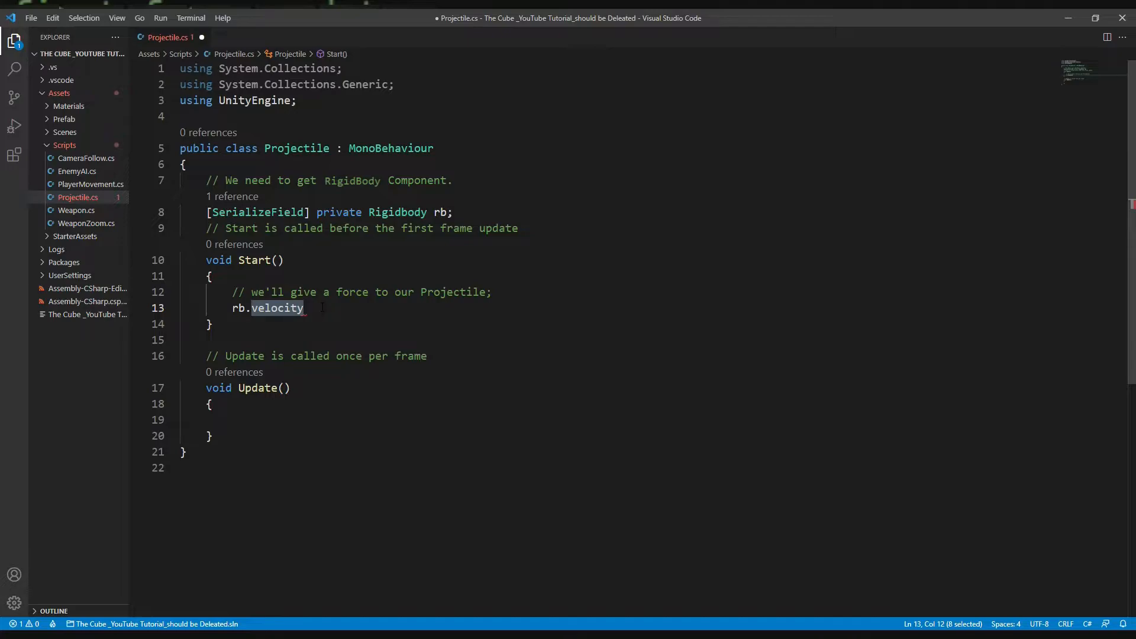
type("=")
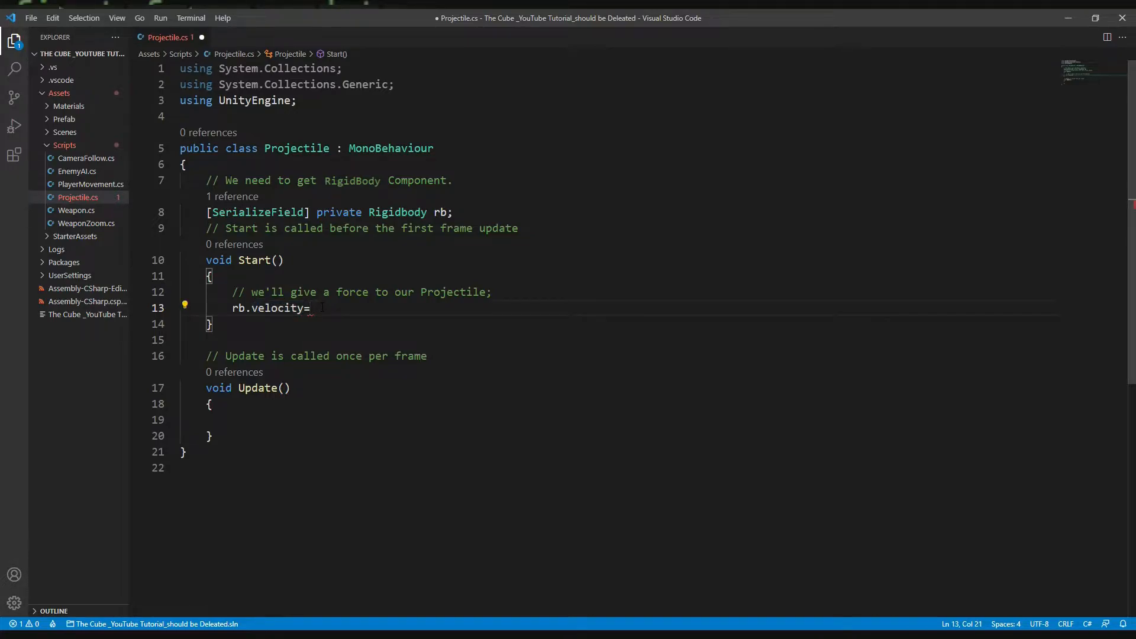
type("transform.for")
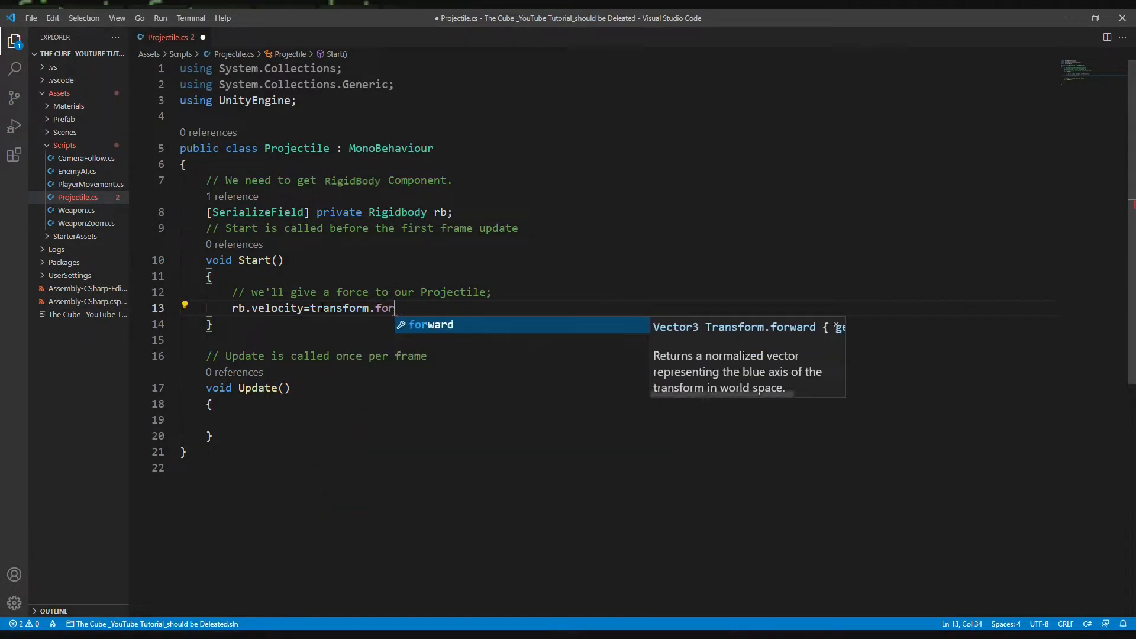
type("(0,0)")
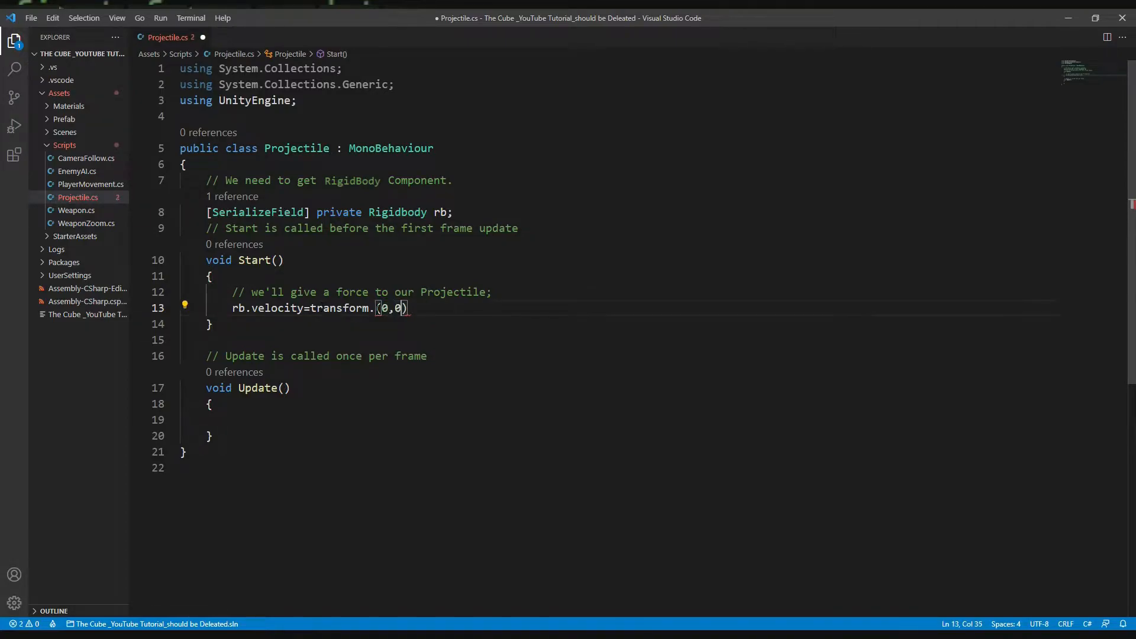
type(",1")
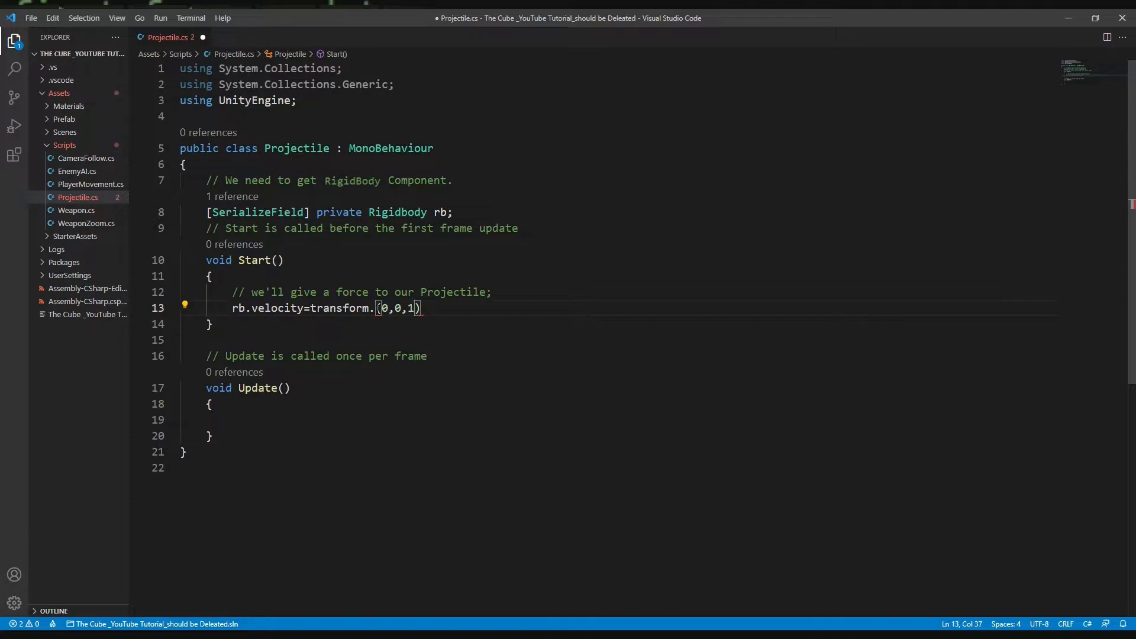
type("forward")
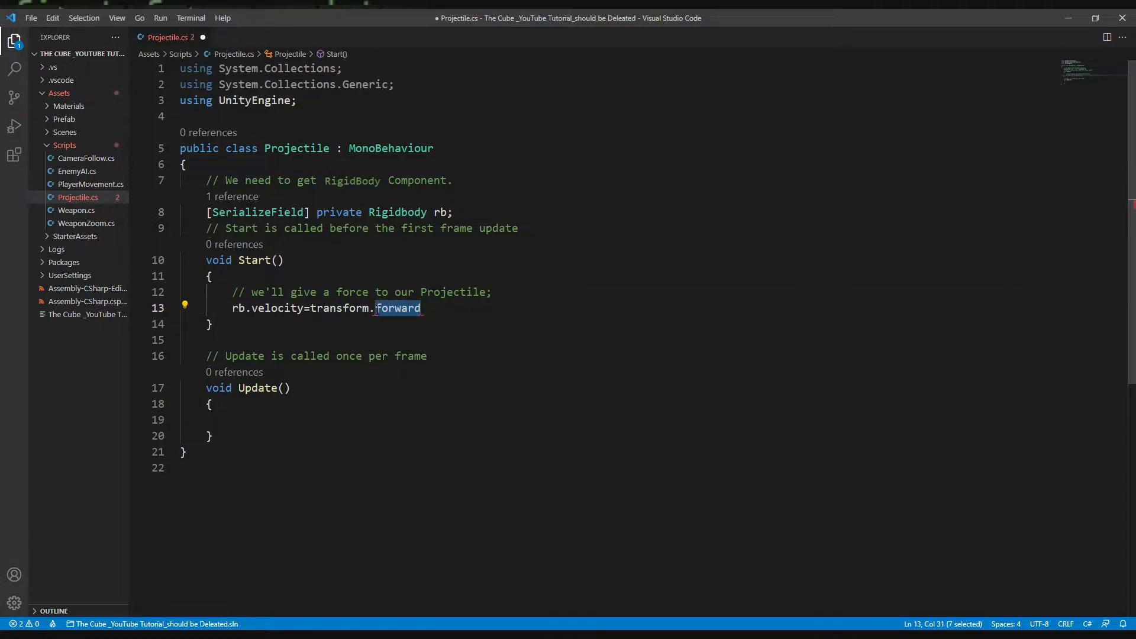
left_click(420, 308)
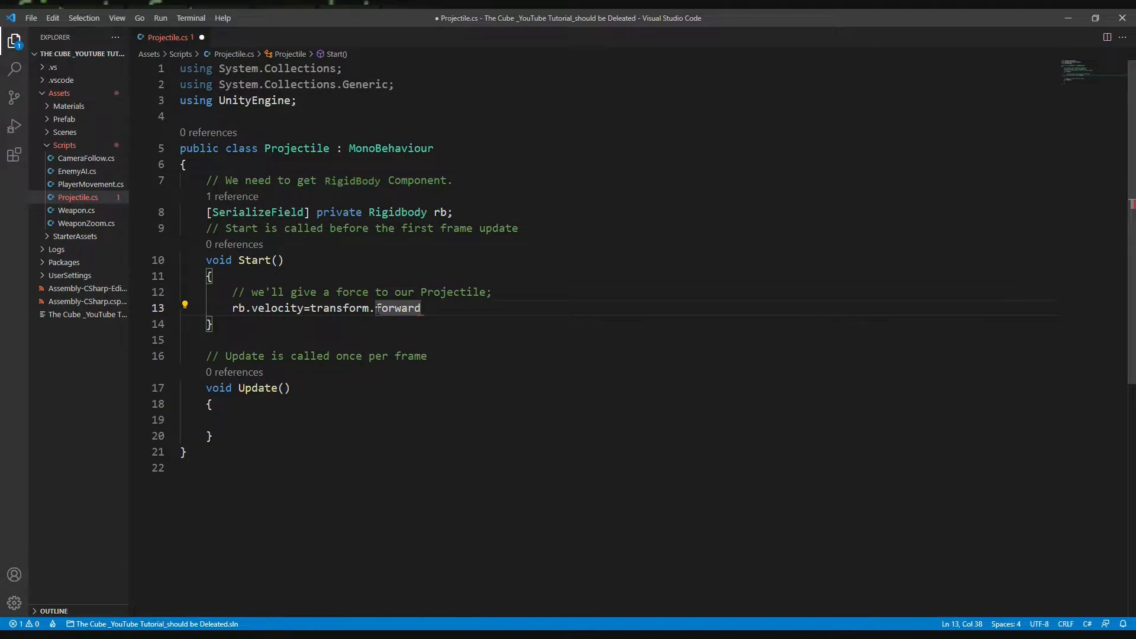
type("*")
type("[")
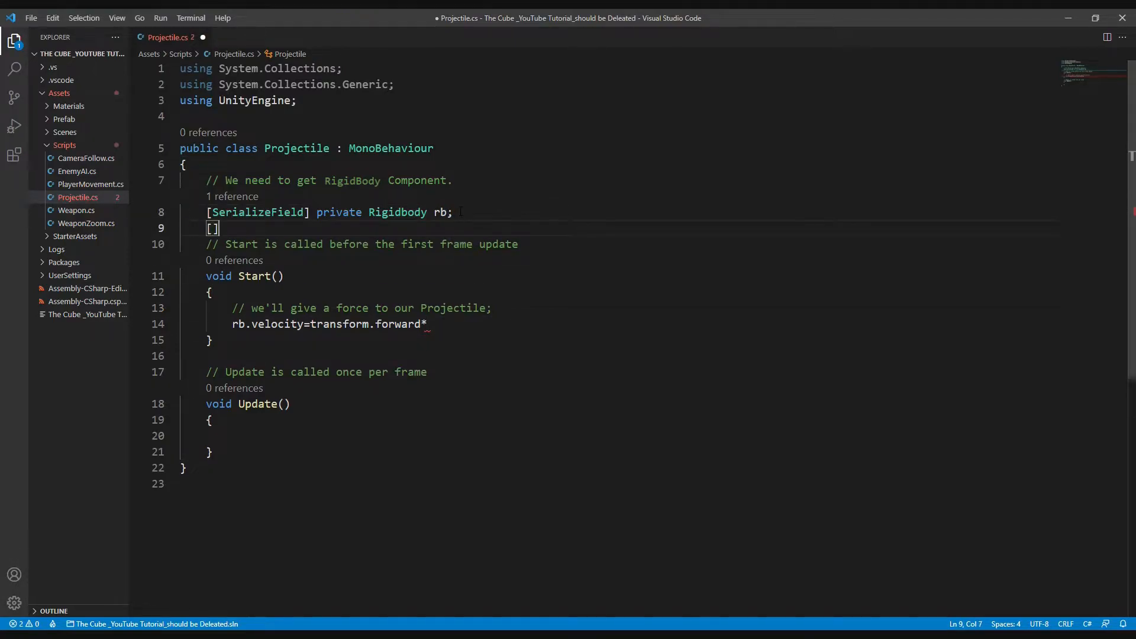
Add [SerializeField] private float LaunchForce = 50f; below the rb field
type("SerializeField")
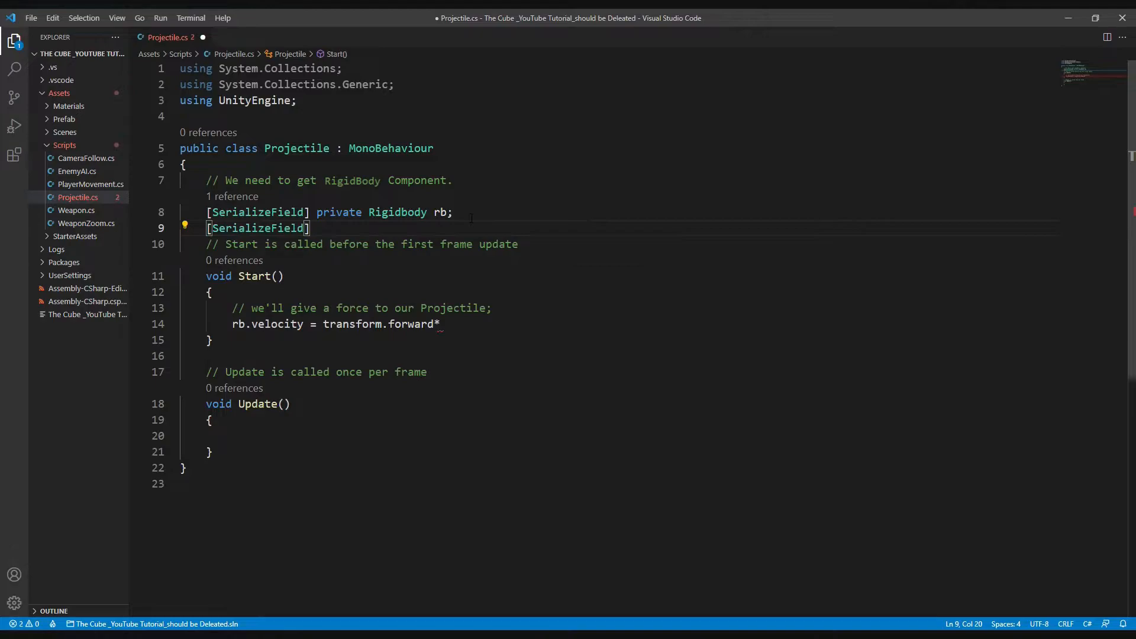
type("private float LaunchForce =")
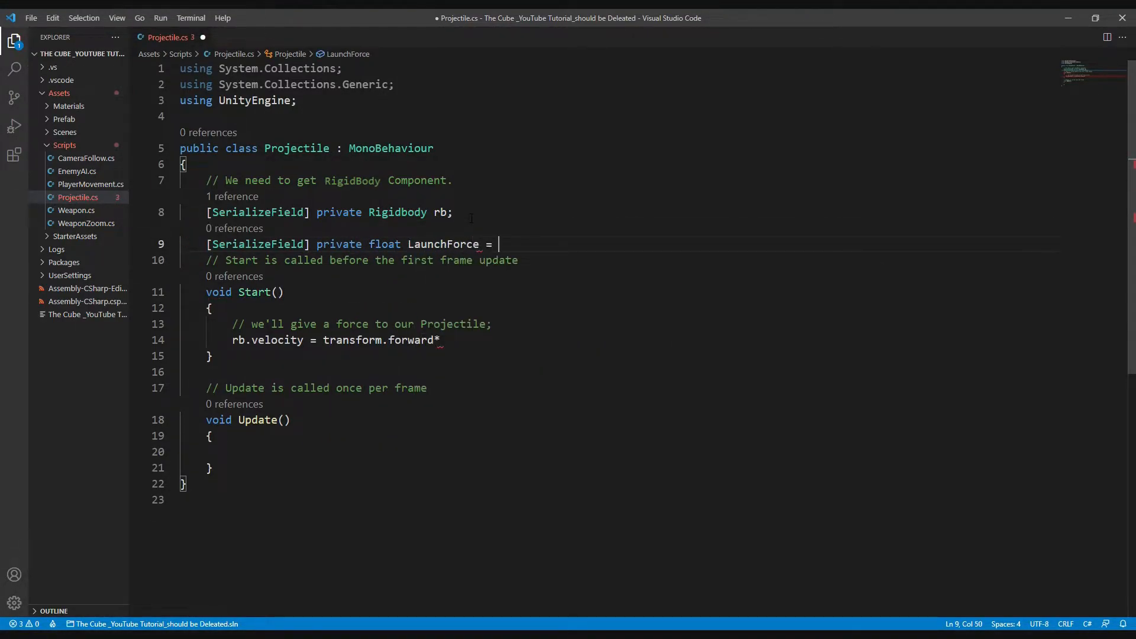
type("50f;")
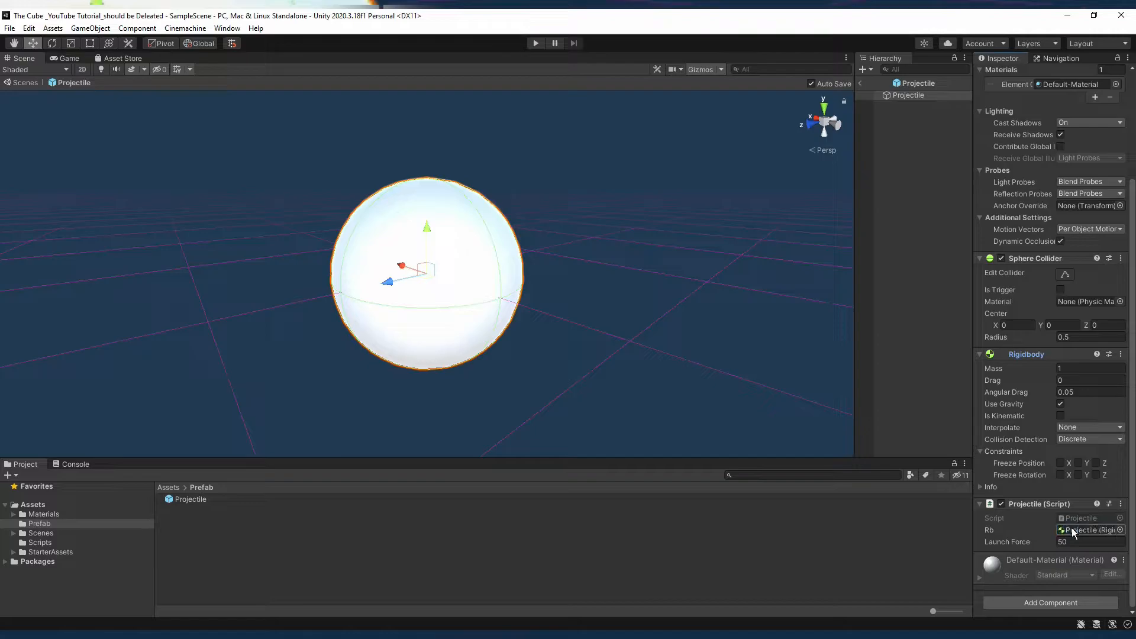
Enter Play mode to test the Projectile with its linked Rigidbody and Launch Force 50
left_click(535, 43)
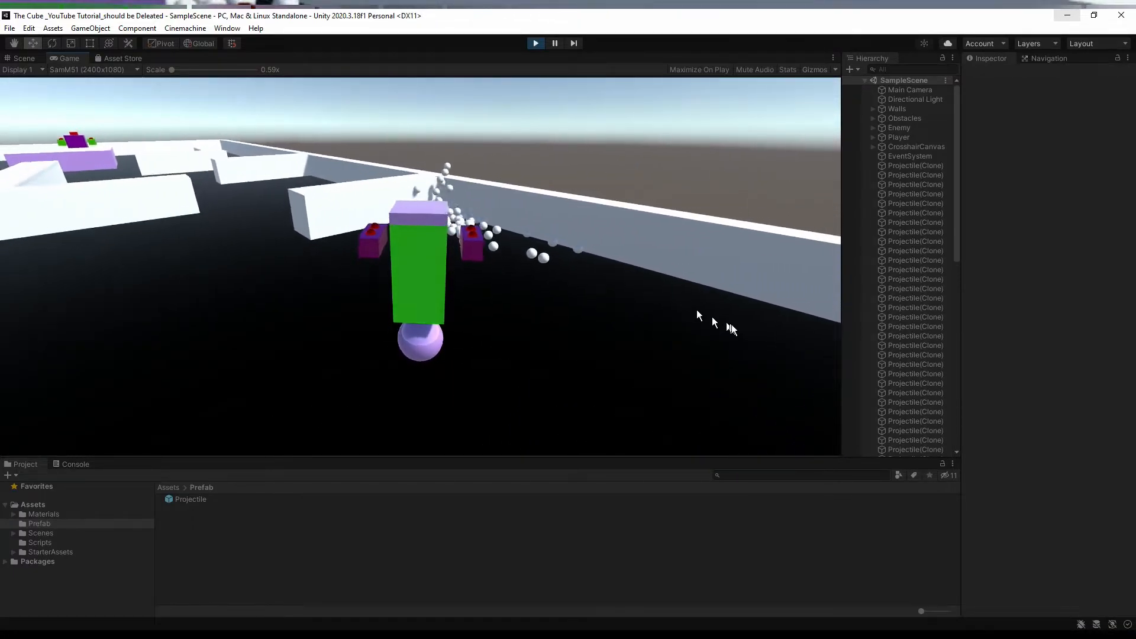
Fire projectiles, delete the accumulated Projectile(Clone) objects in the Hierarchy, and stop Play mode
left_click(914, 165)
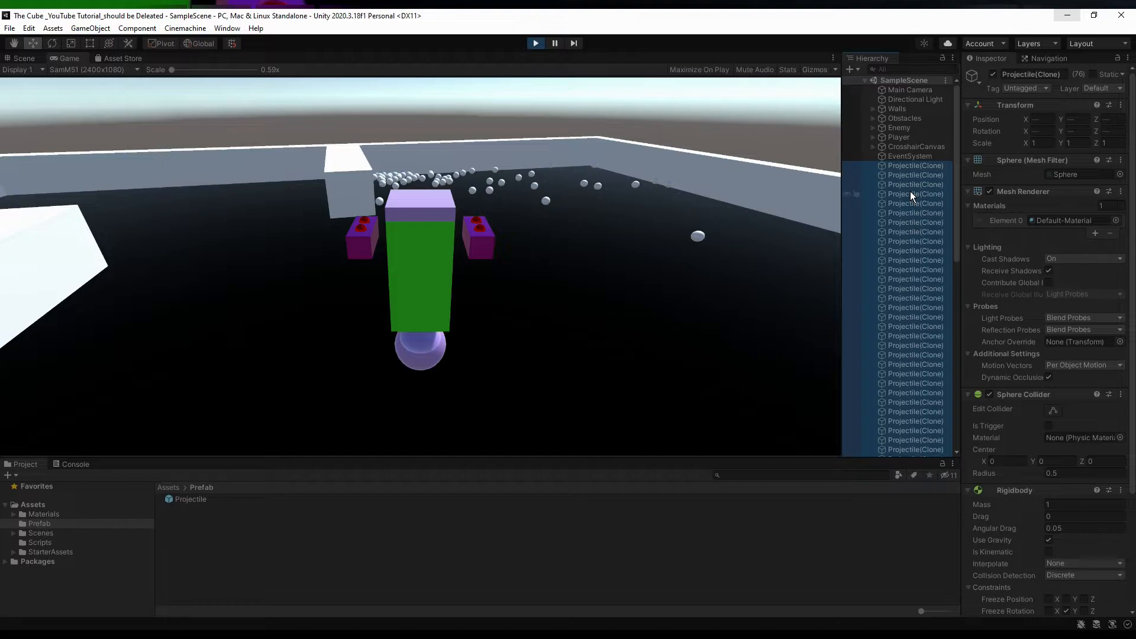
right_click(913, 185)
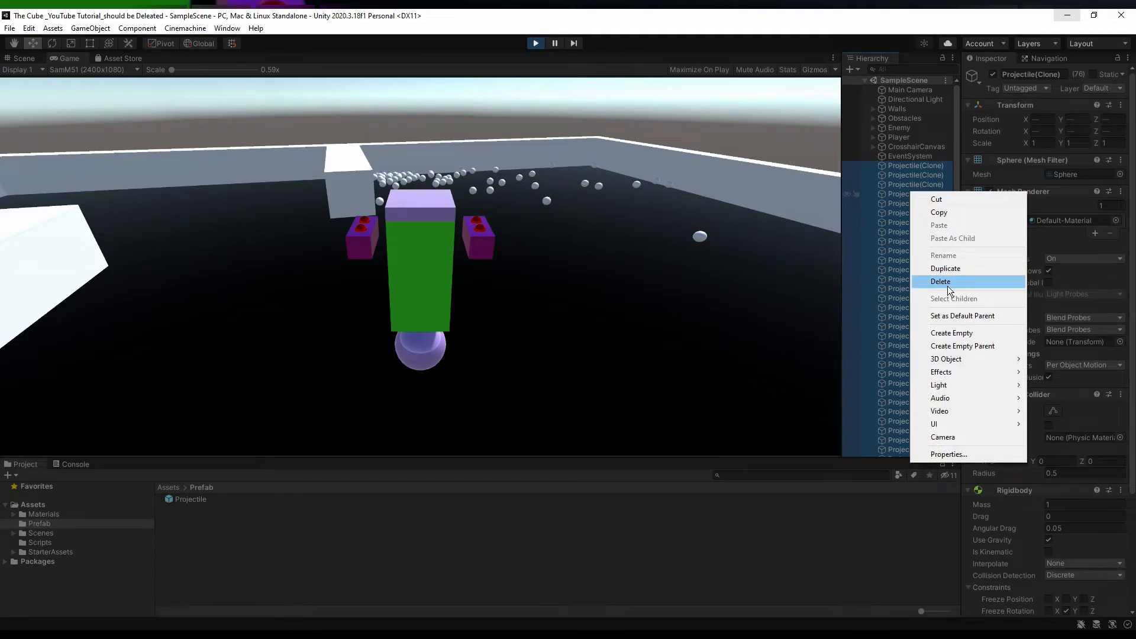
left_click(940, 281)
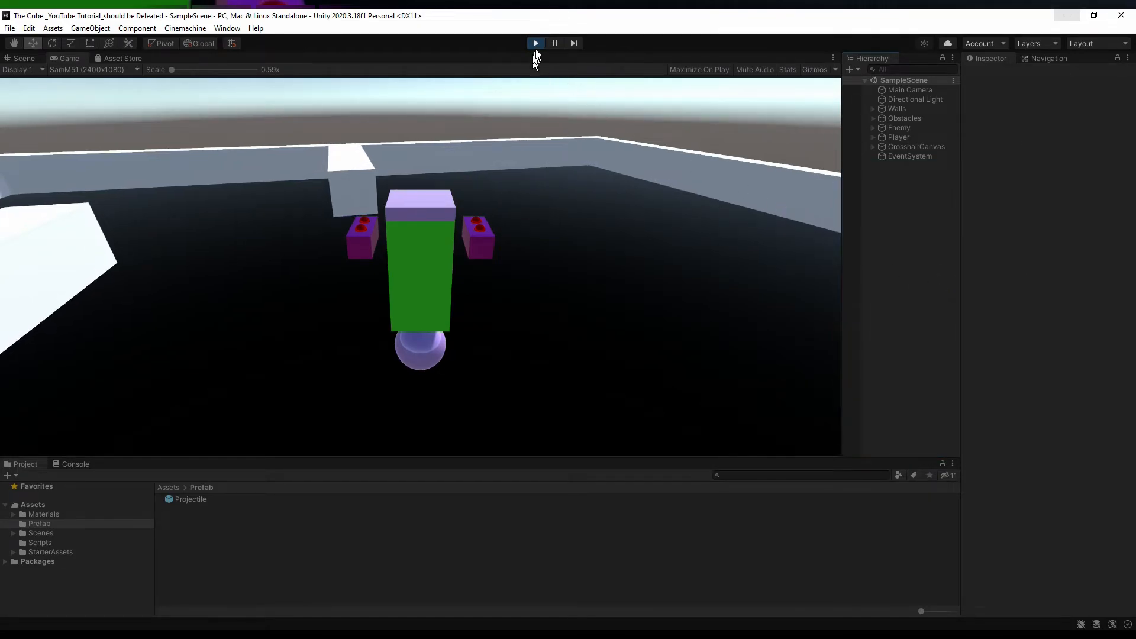
left_click(535, 43)
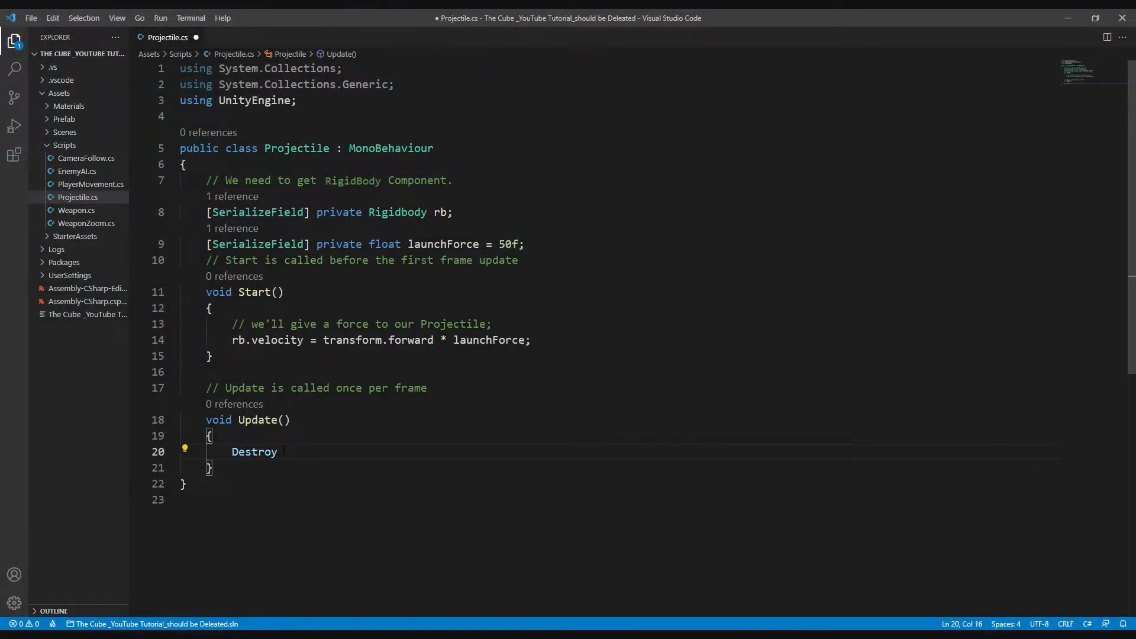
In Update, write the Destroy(gameObject, ...) call
type("(")
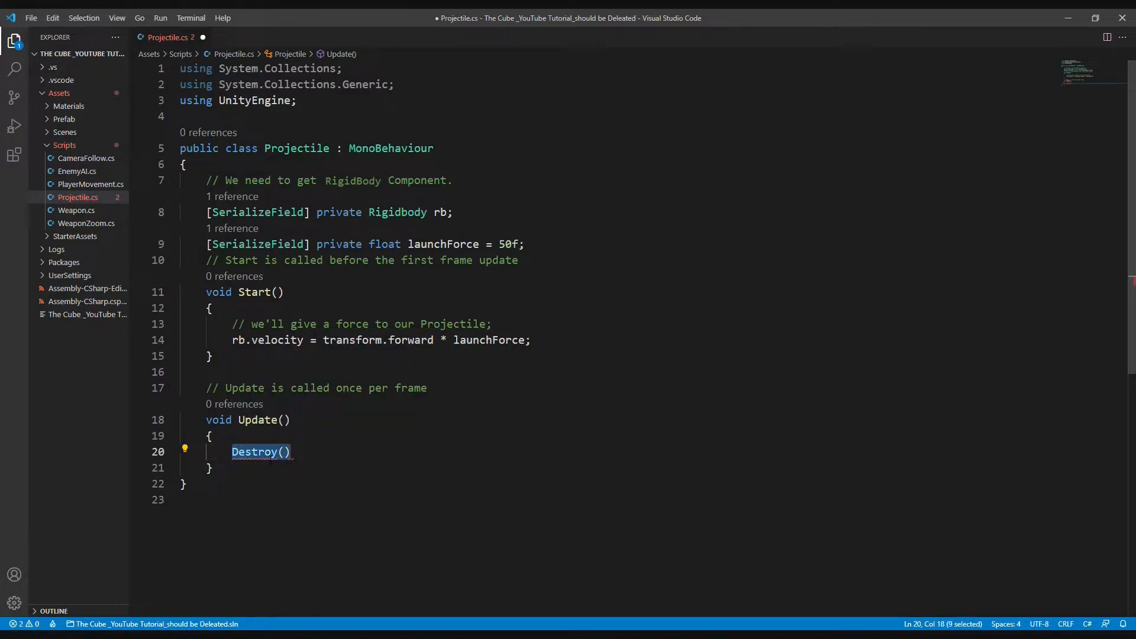
mouse_move(258, 452)
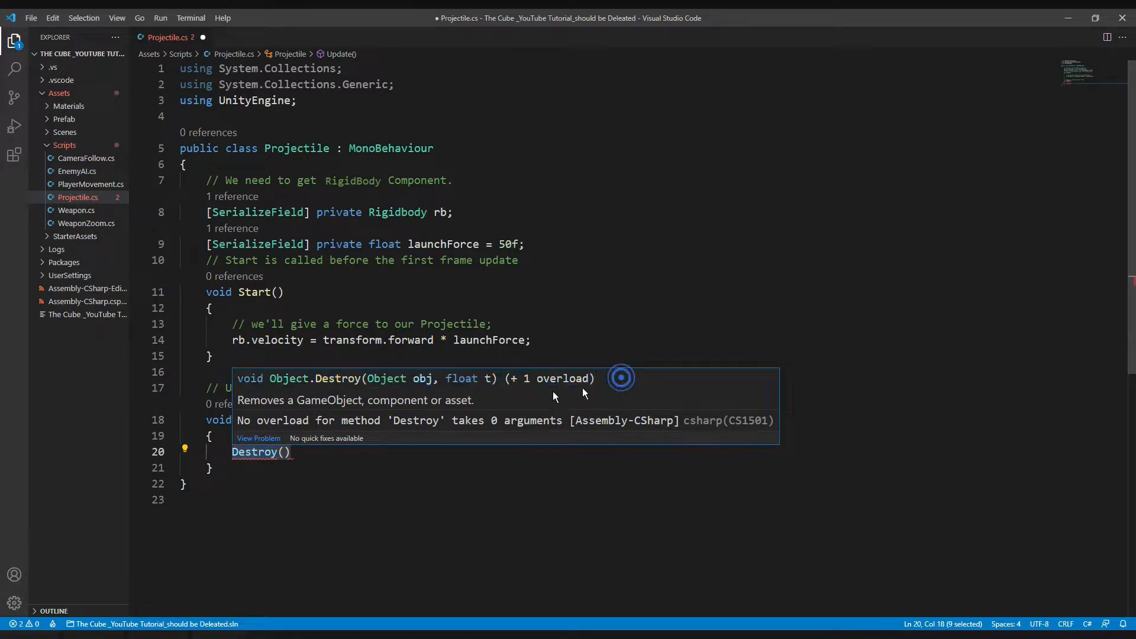
mouse_move(443, 378)
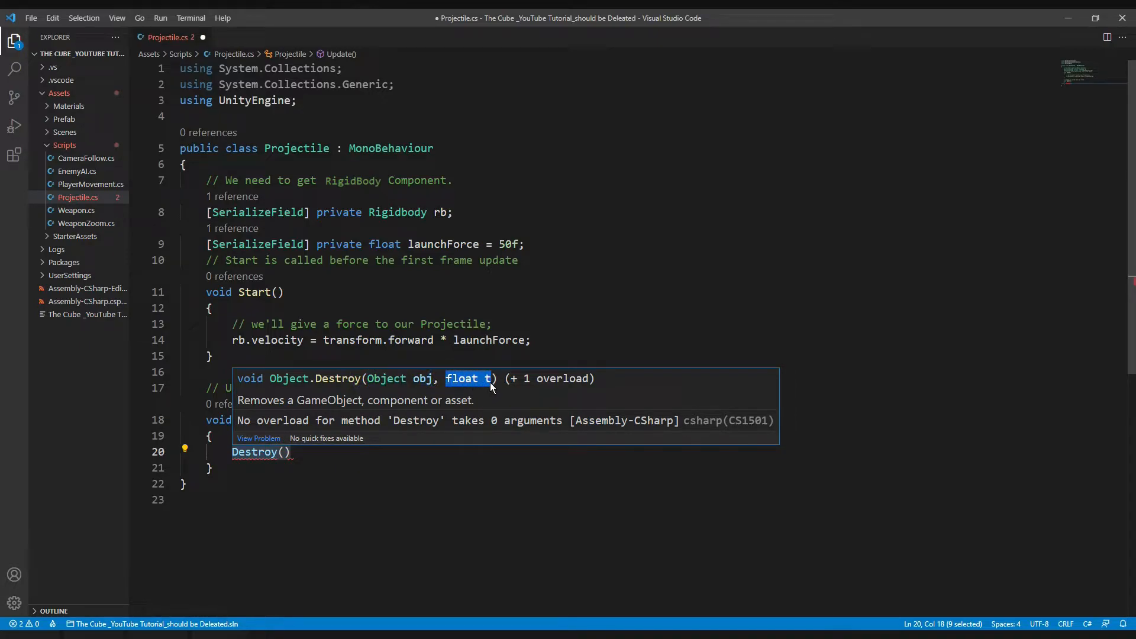
mouse_move(503, 381)
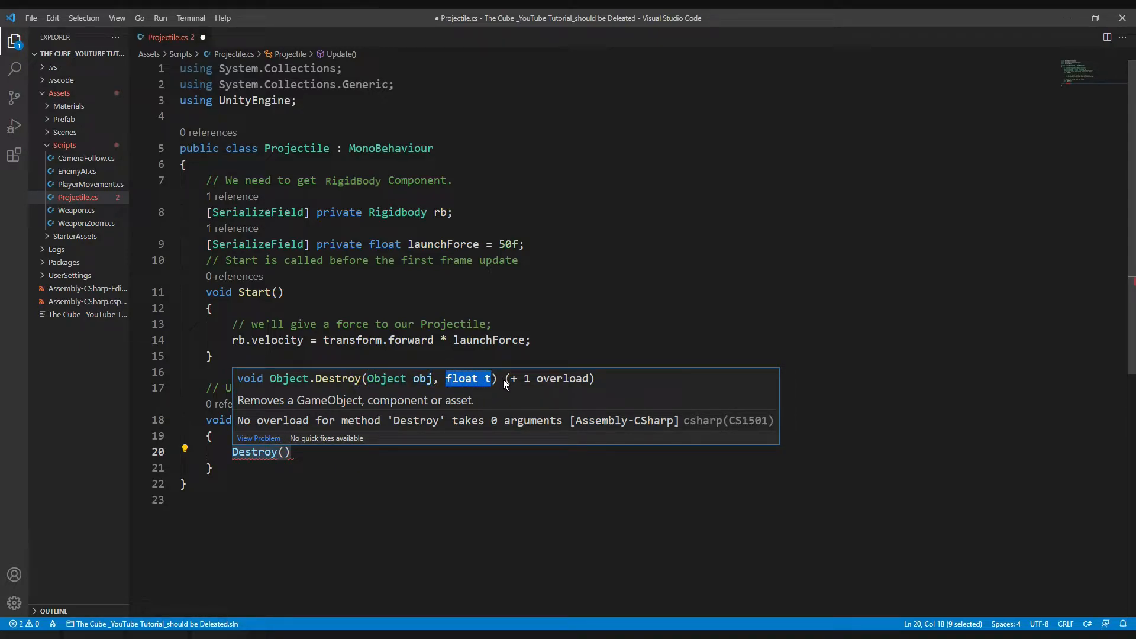
key("Escape")
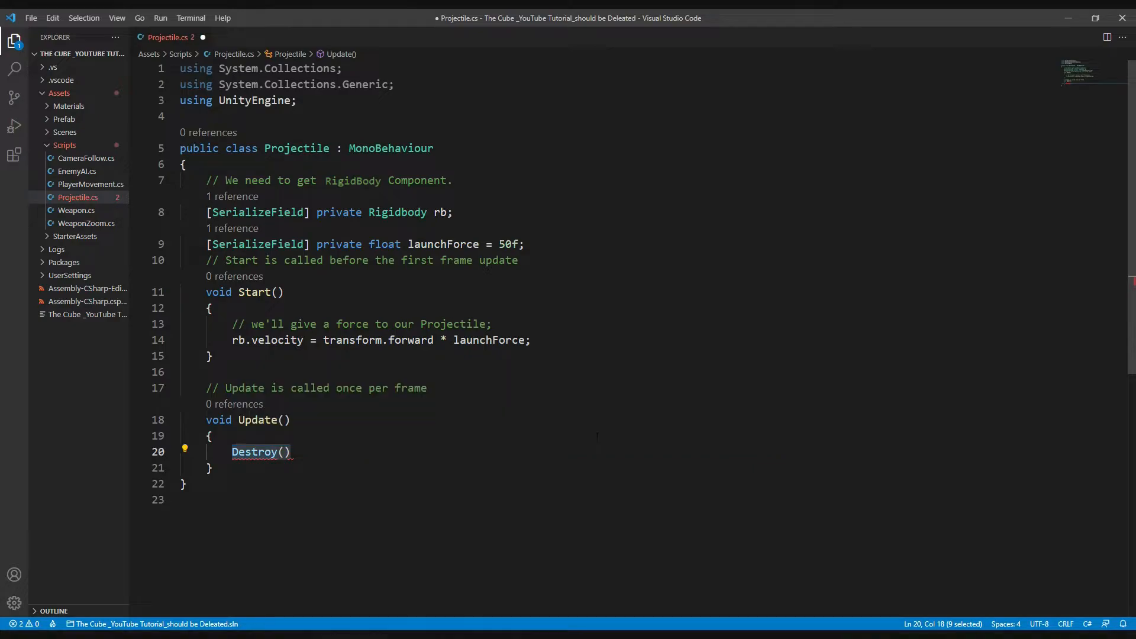
left_click(283, 452)
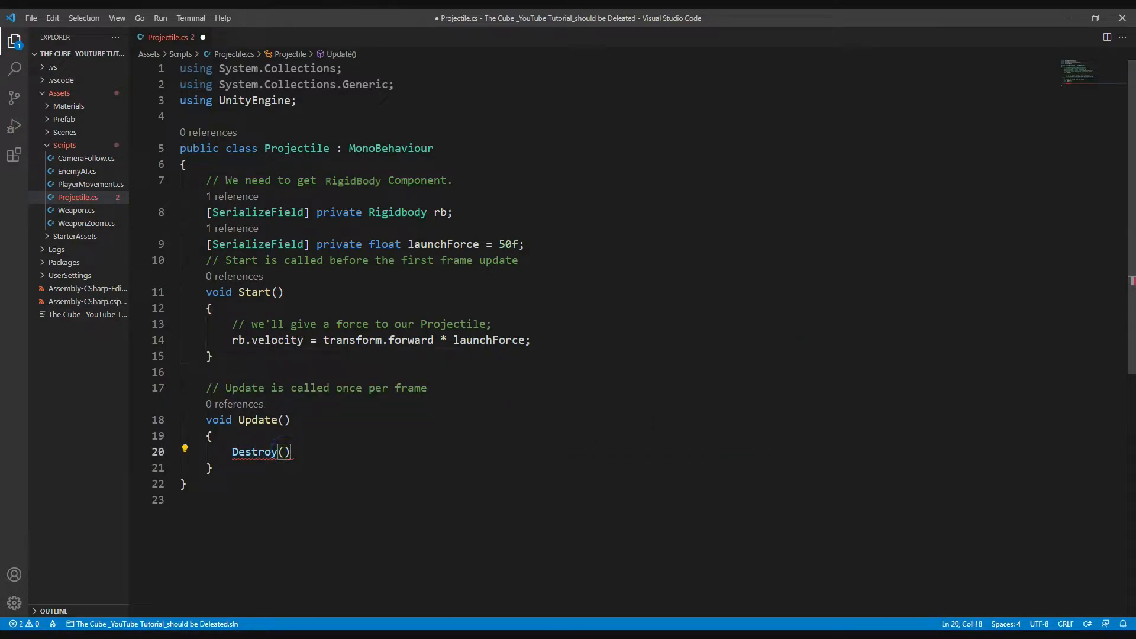
type("gan")
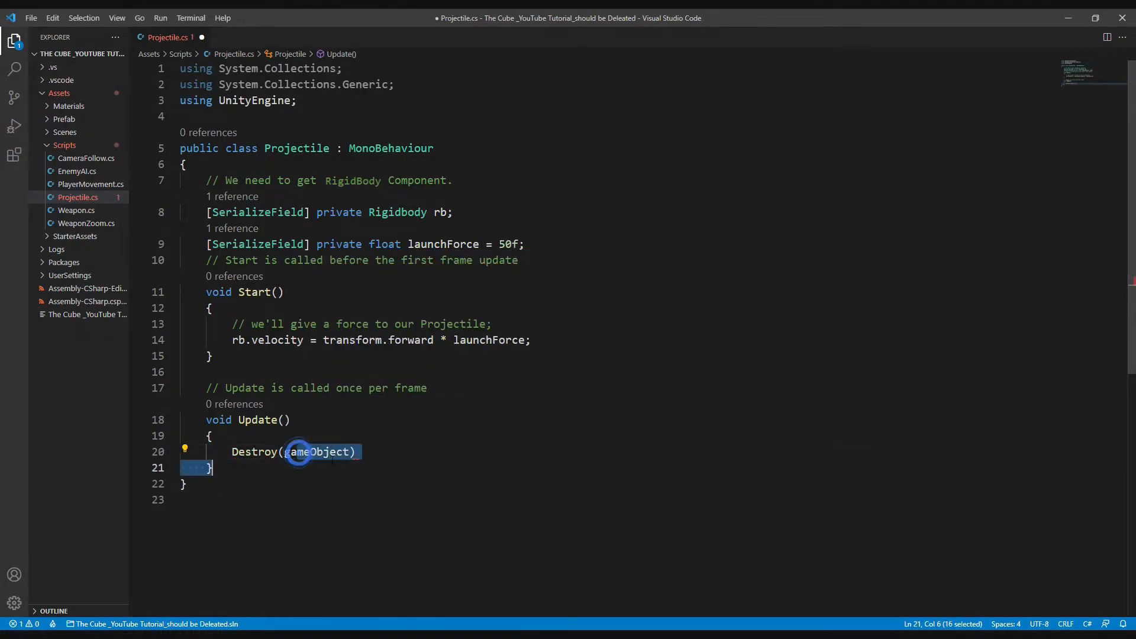
mouse_move(319, 452)
type("[SerializeField")
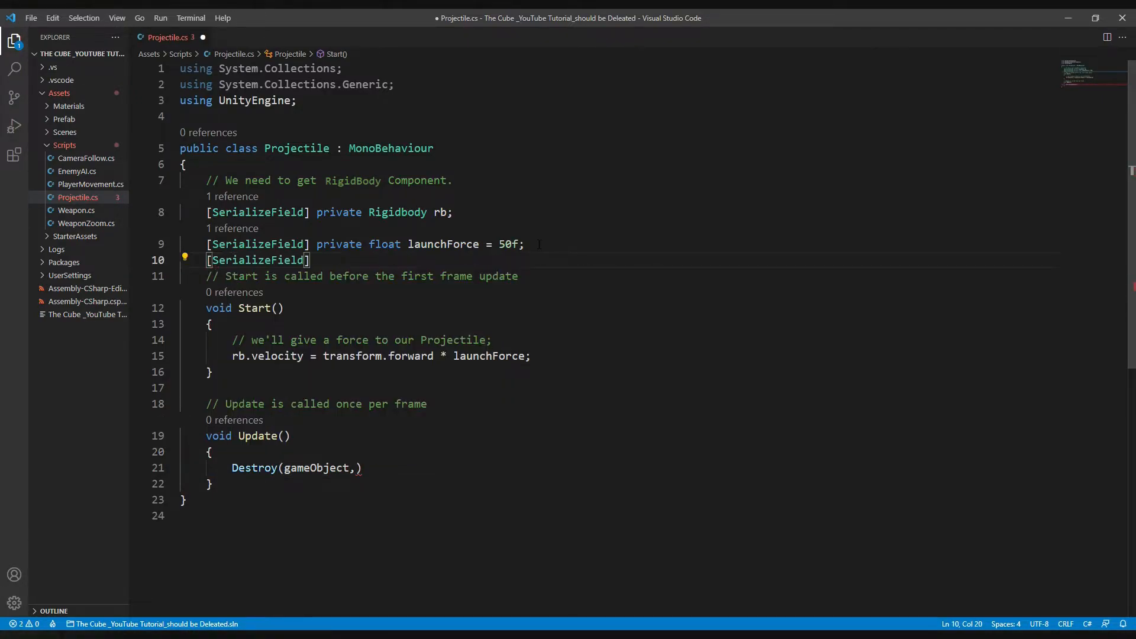
Add a [SerializeField] private float destroyAfterSecounds = 5f; field
type("private float destroyAfter")
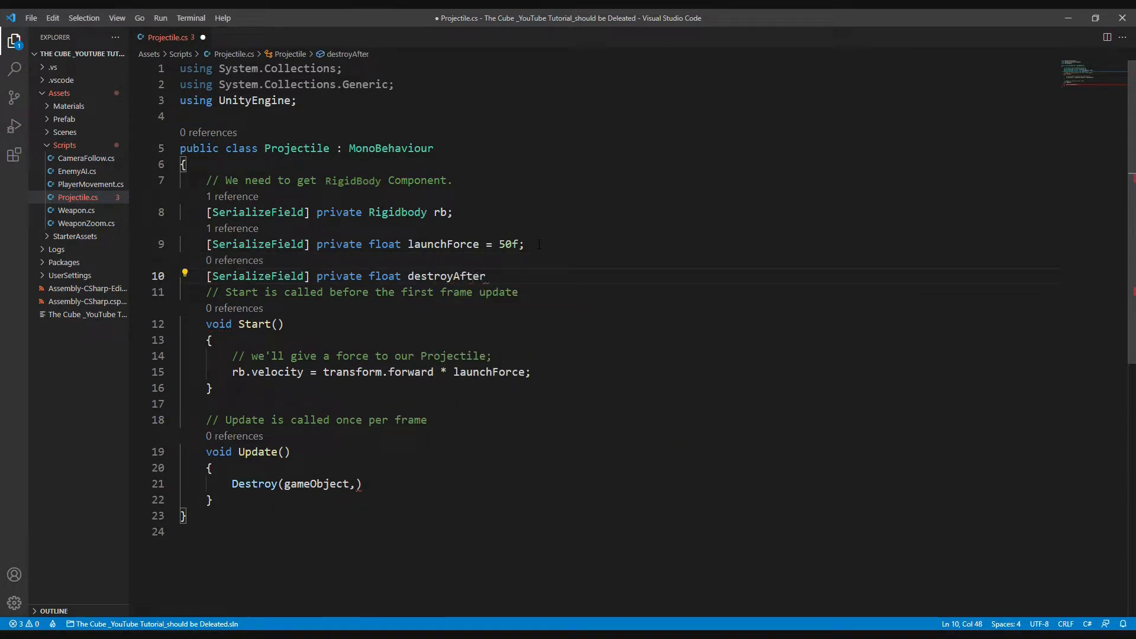
type("Secounds=")
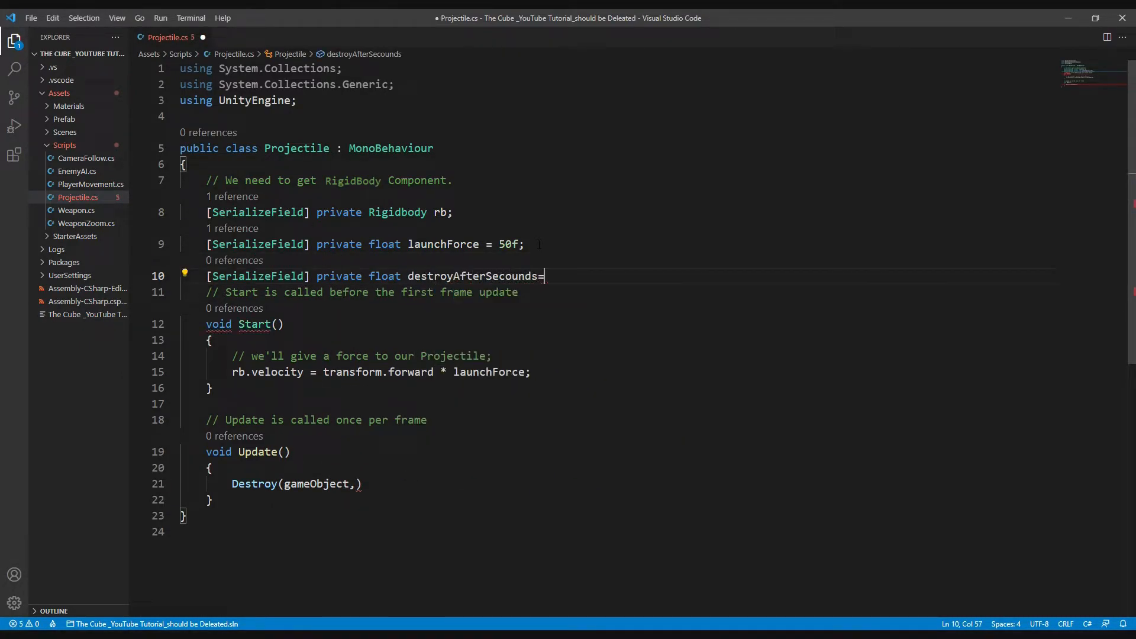
type("5f;")
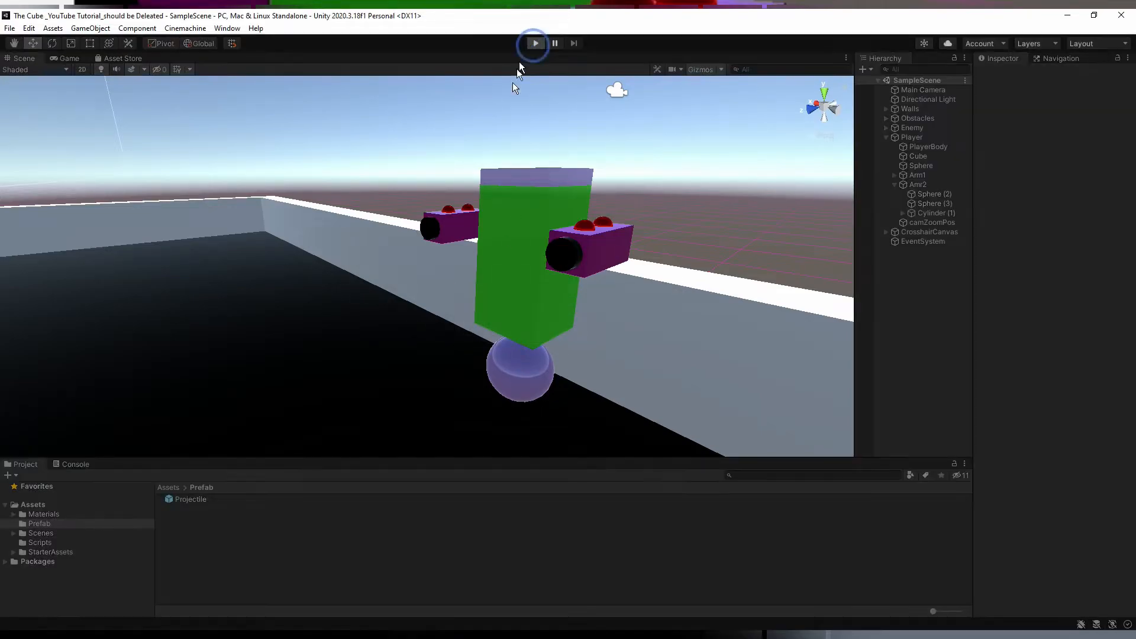
Run the game briefly to test firing projectiles, then stop it
left_click(534, 43)
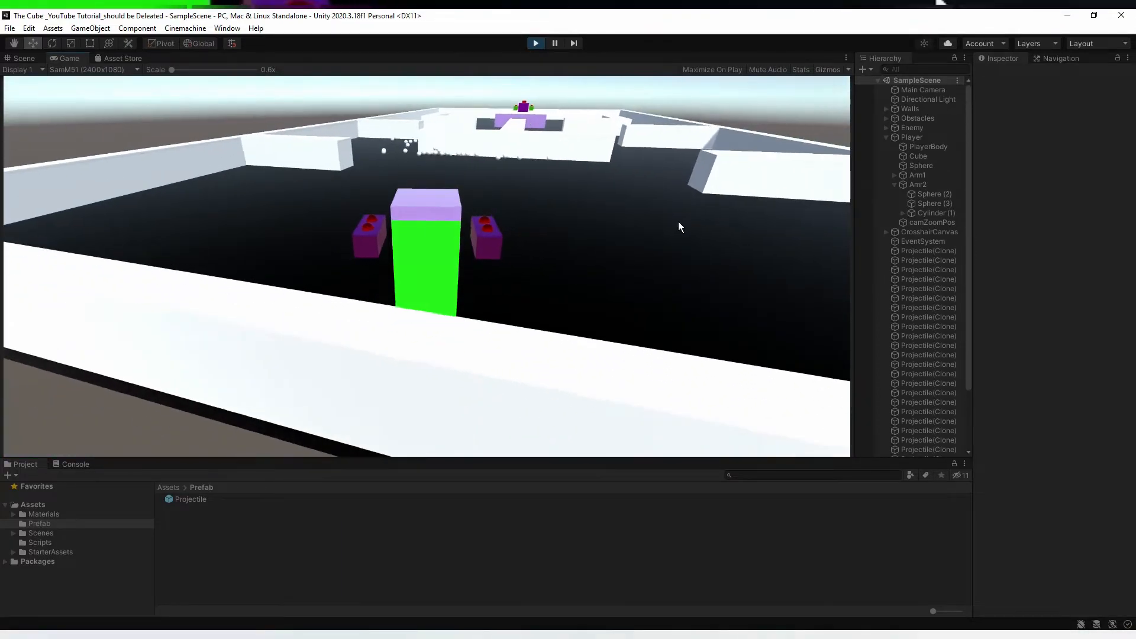
left_click(535, 42)
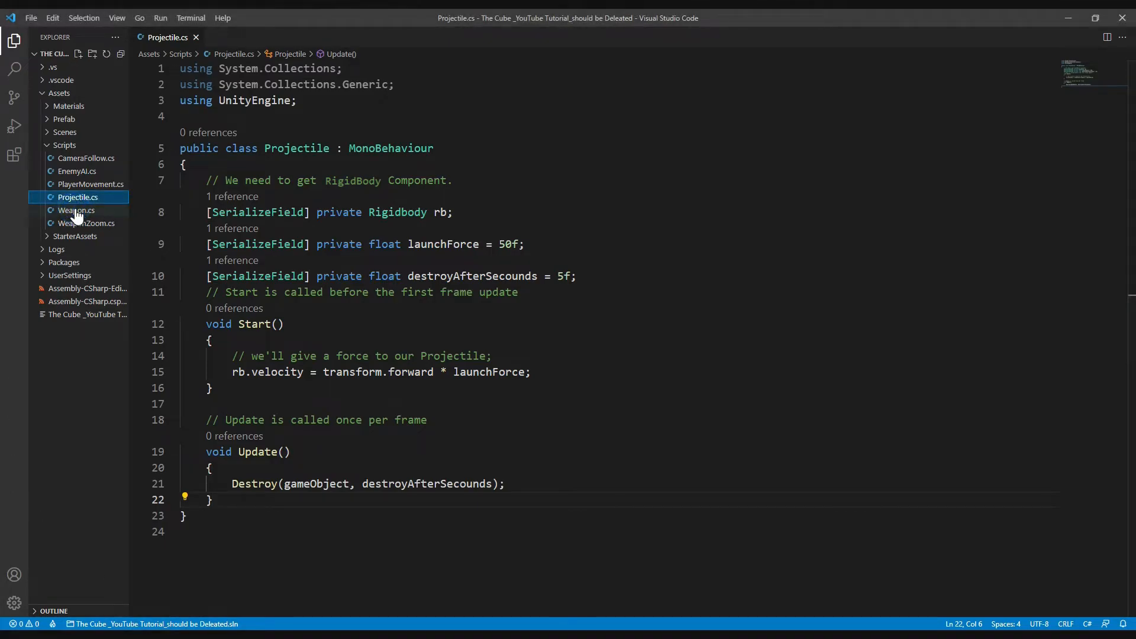
In Weapon.cs, replace SpawnPoint1, SpawnPoint2 with [SerializeField] private Transform[] projectileSpawnPoint
left_click(76, 210)
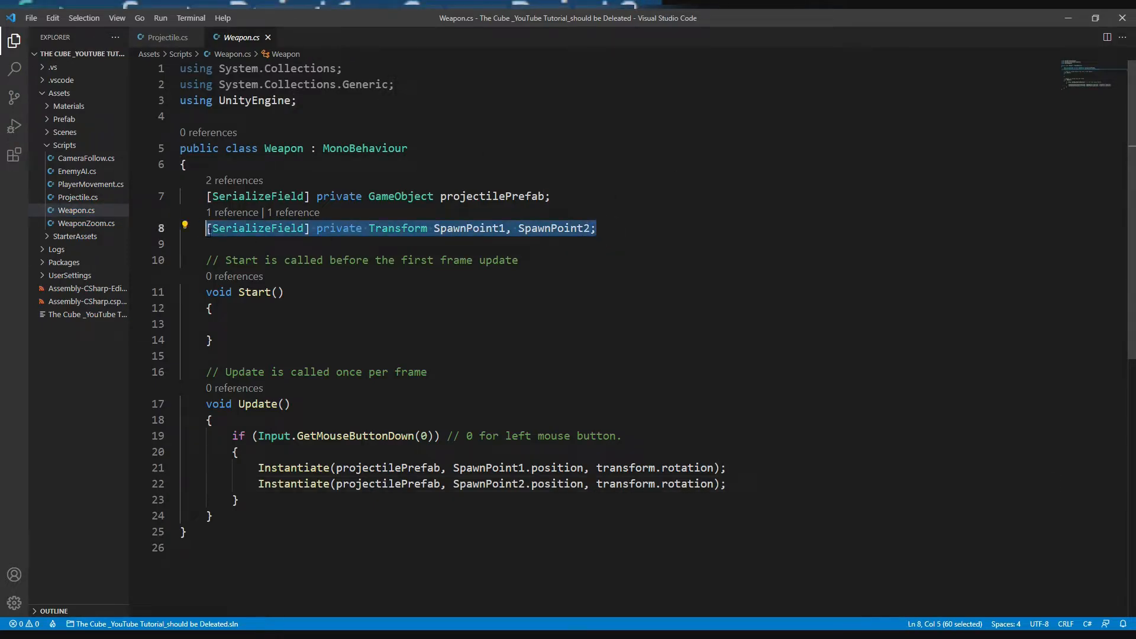
key("Delete")
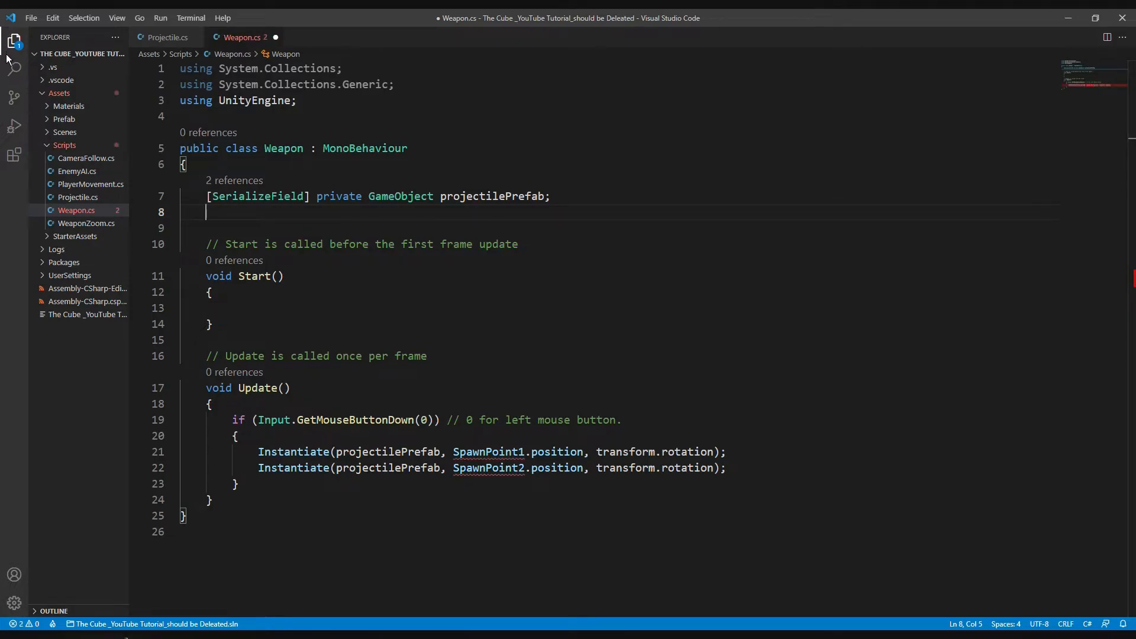
mouse_move(9, 191)
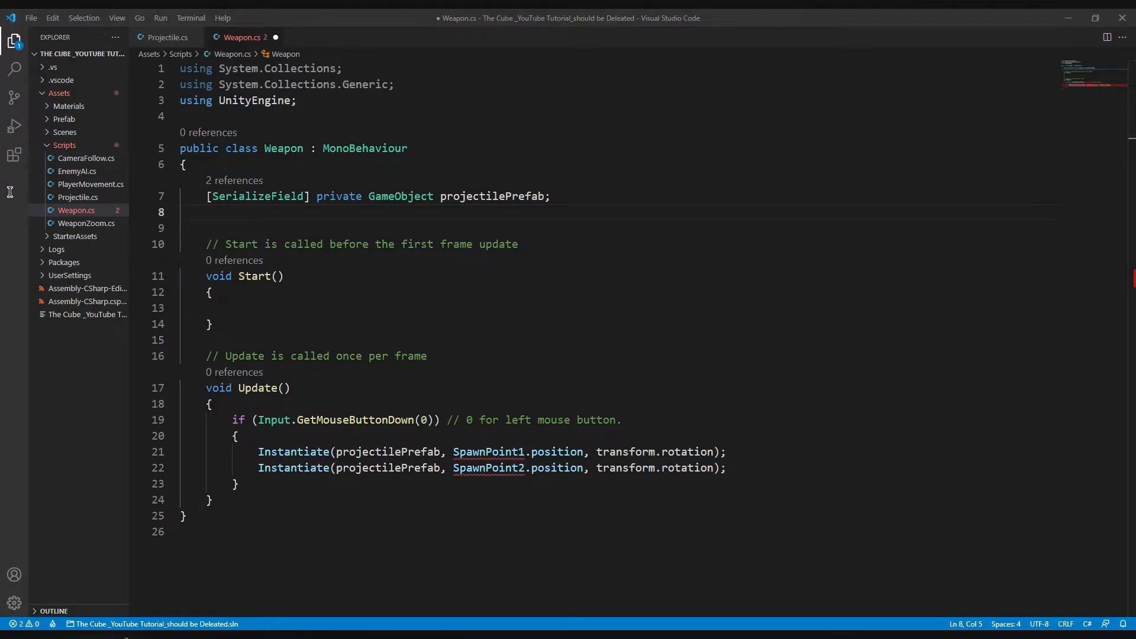
mouse_move(243, 266)
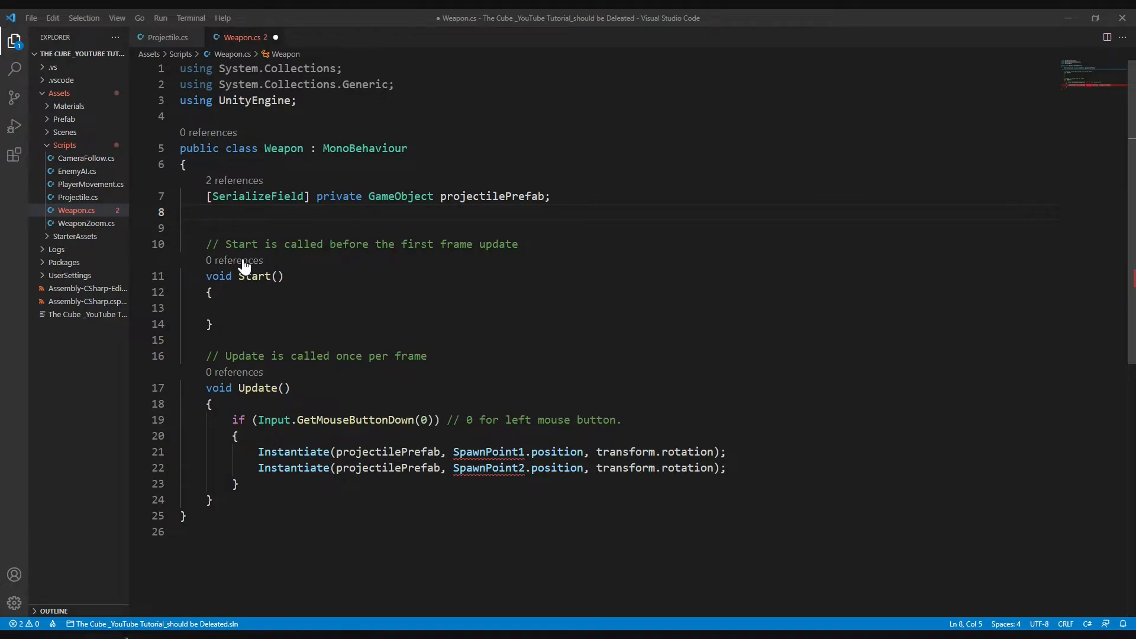
mouse_move(7, 281)
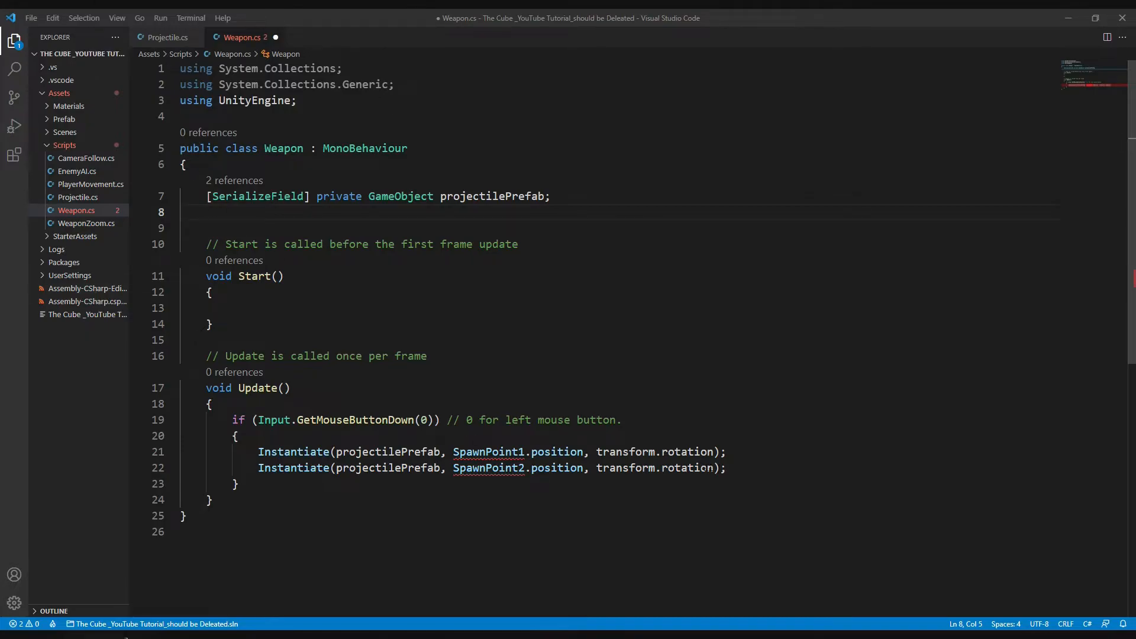
mouse_move(633, 383)
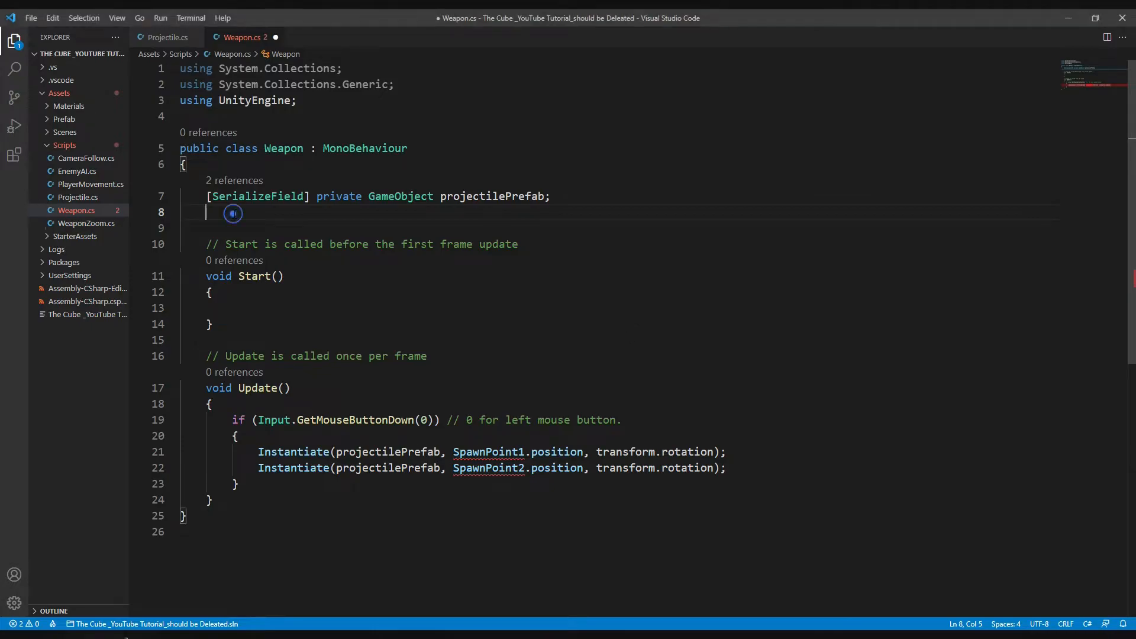
type("[s")
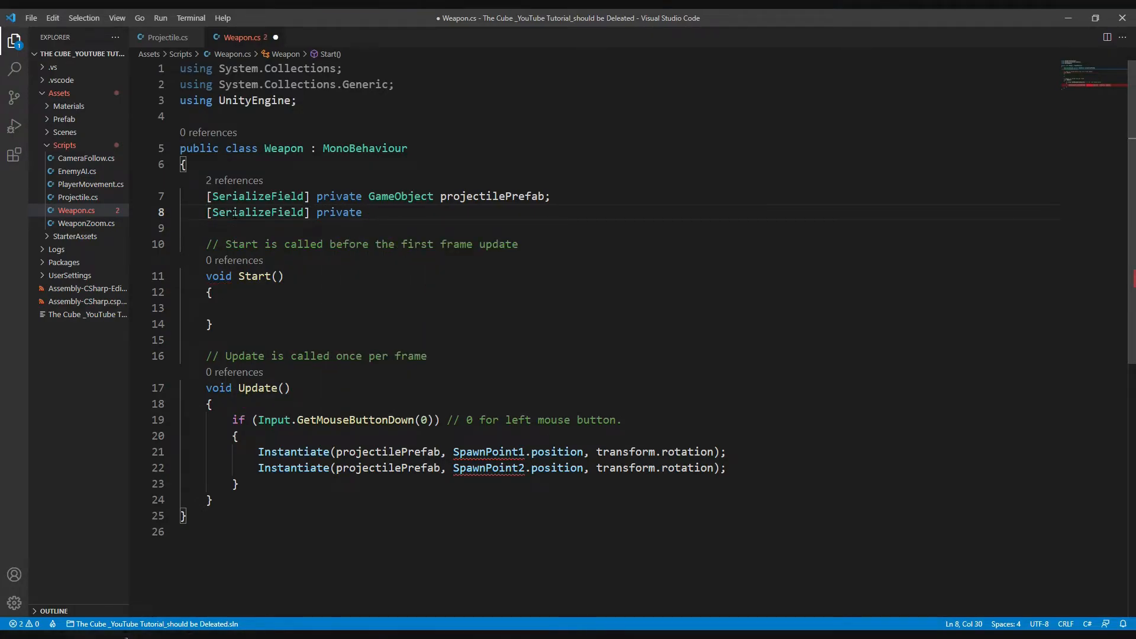
type("Transform")
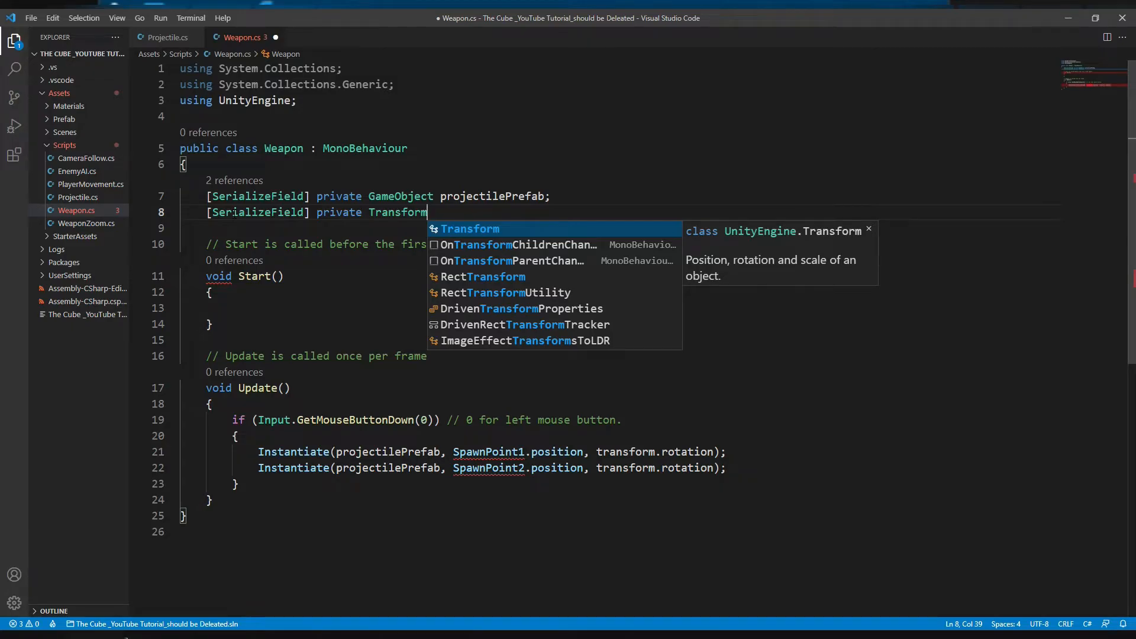
type("[] projectileSpawnPoint;")
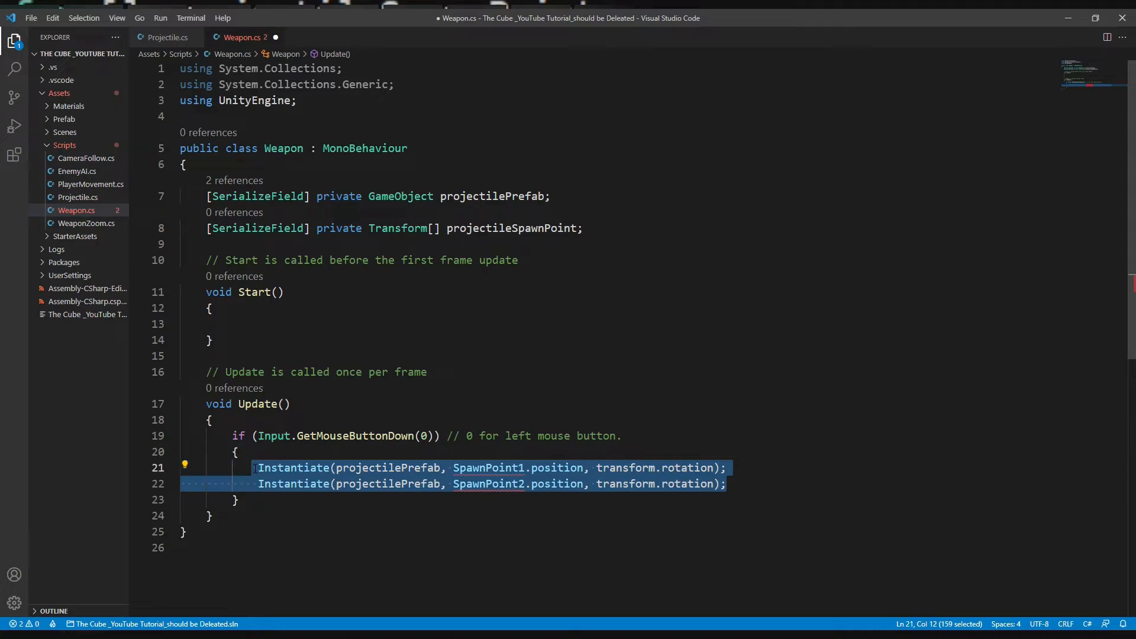
Replace both Instantiate lines with a foreach over projectileSpawnPoint calling Instantiate(projectilePrefab, ...)
key("Delete")
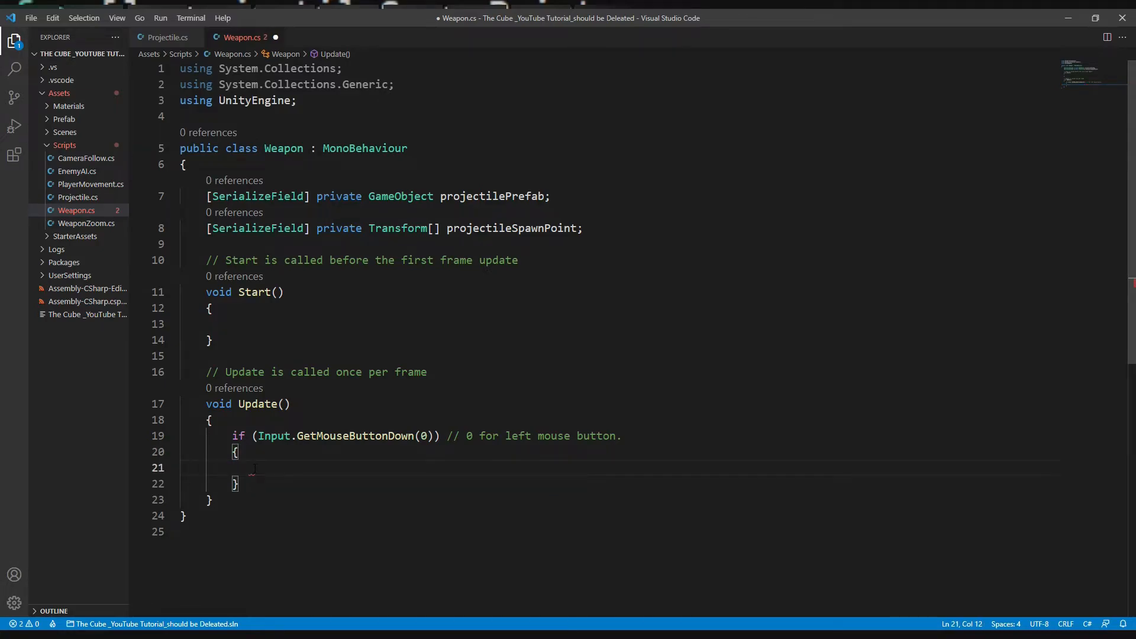
type("foreach(Transform){")
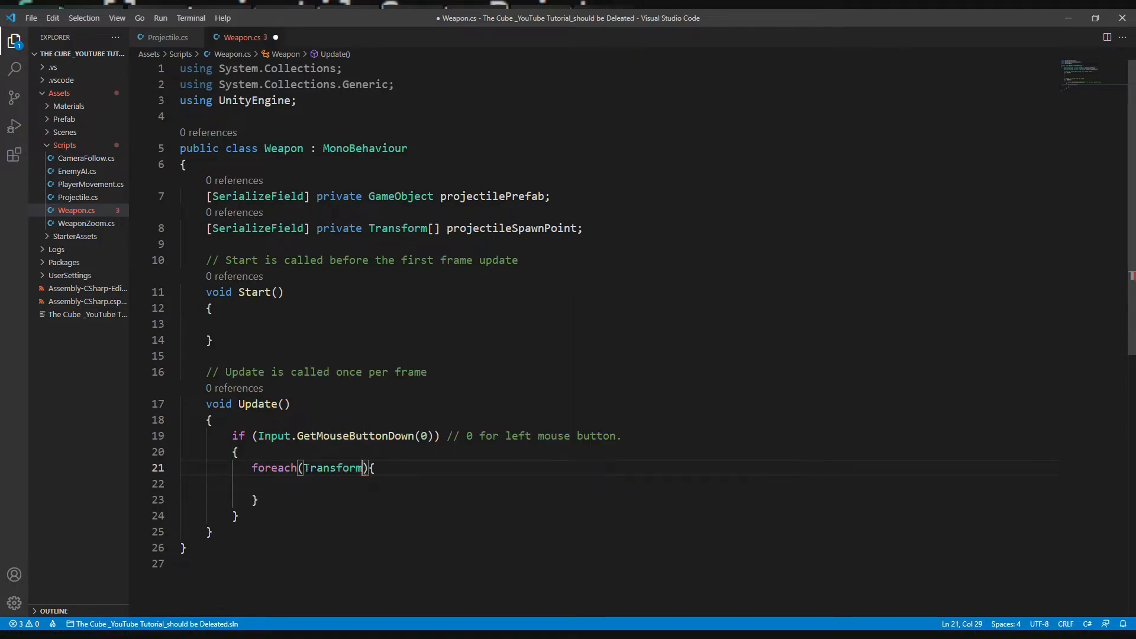
type("SpawnPoints in ??")
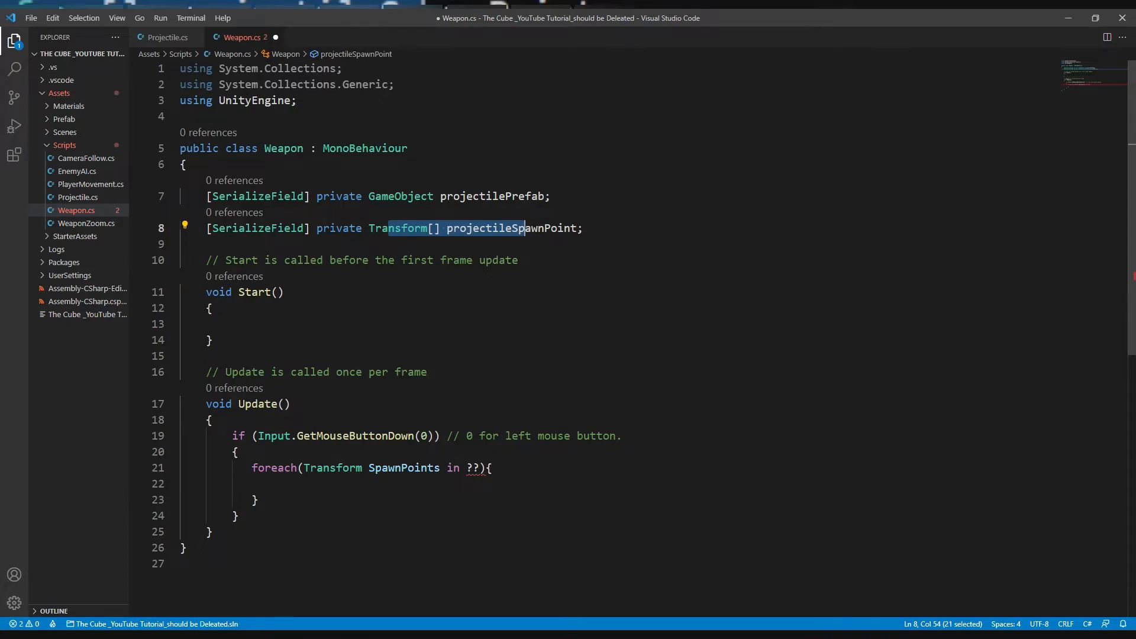
type("projectileSpawnPoint")
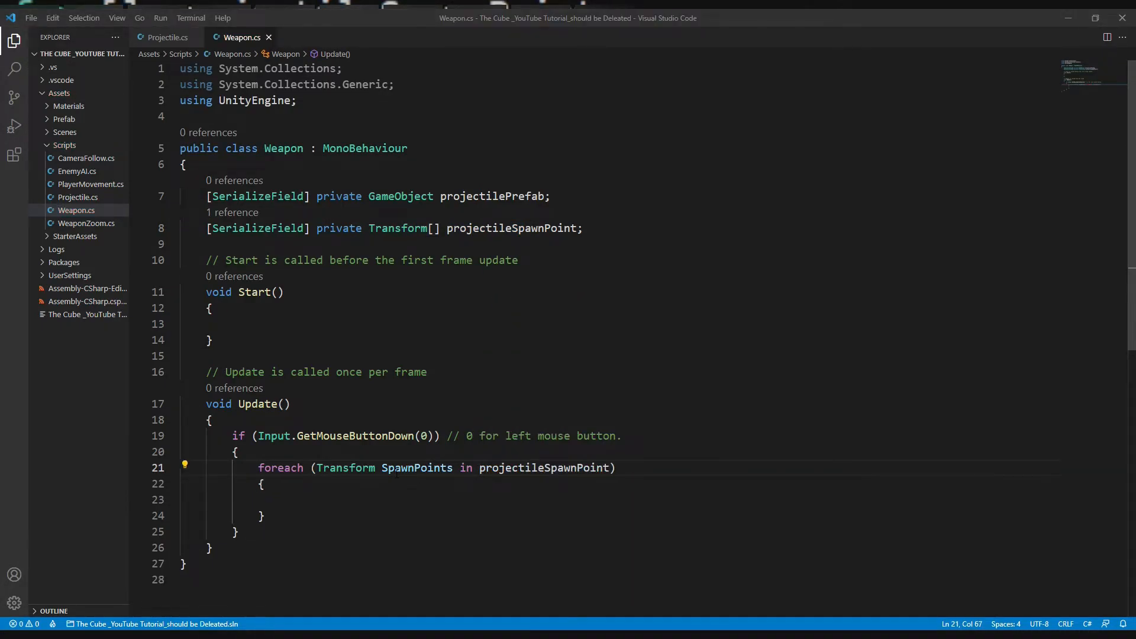
double_click(416, 467)
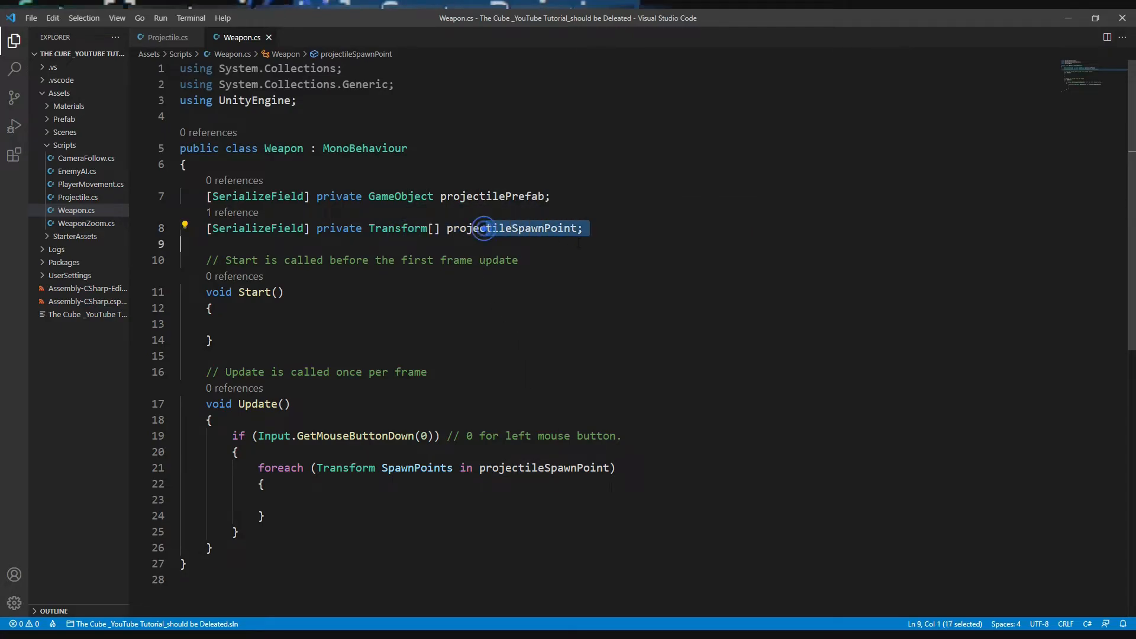
left_click(329, 500)
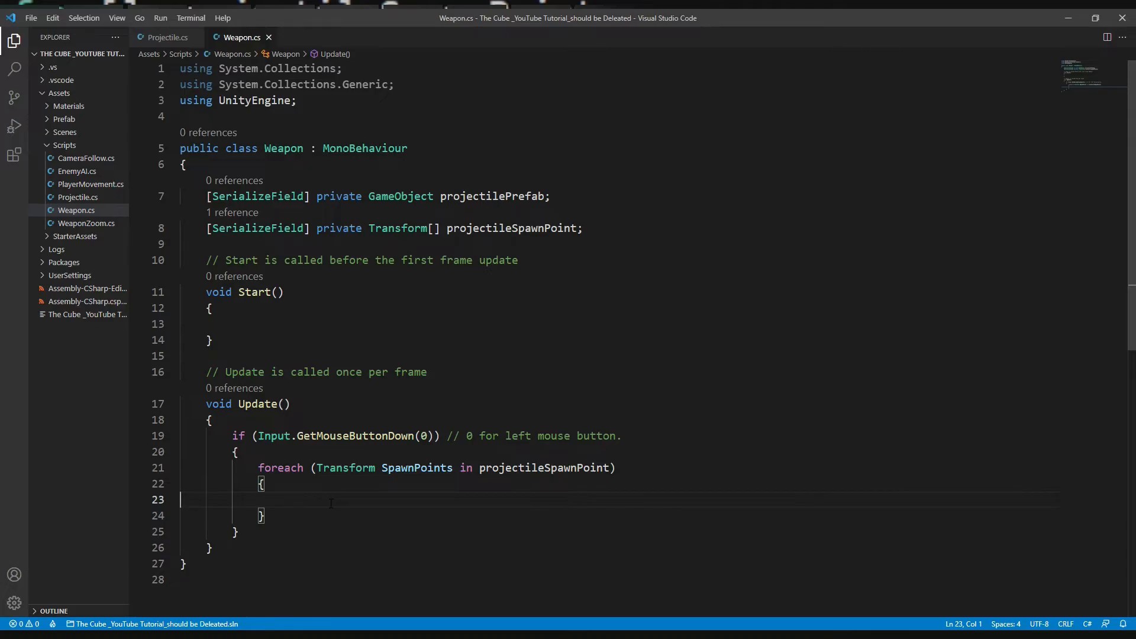
mouse_move(7, 368)
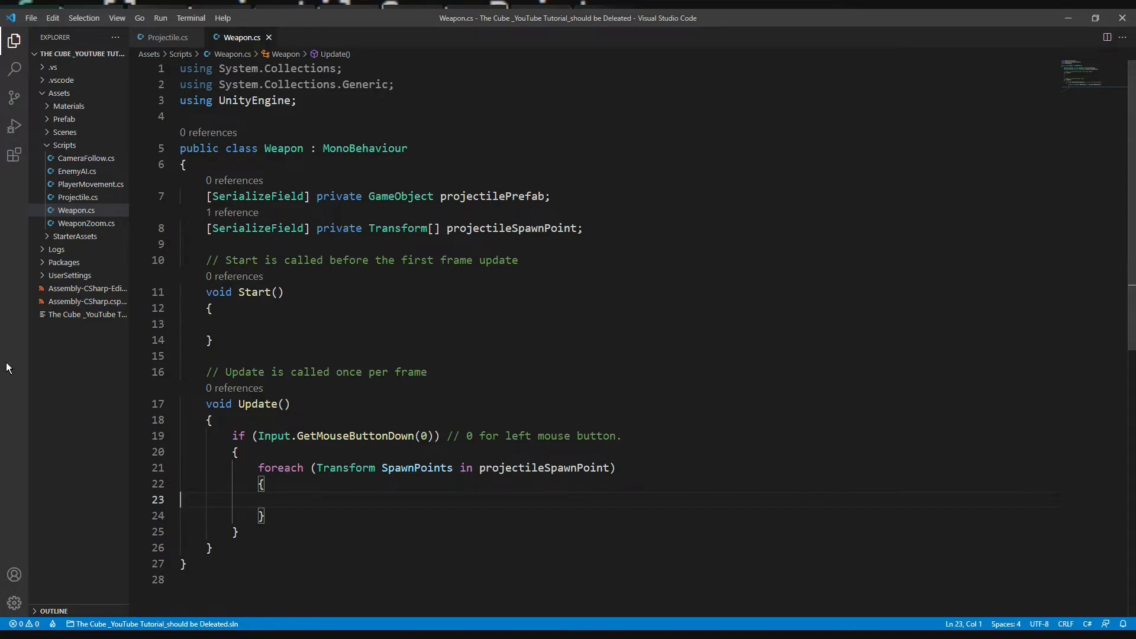
mouse_move(9, 60)
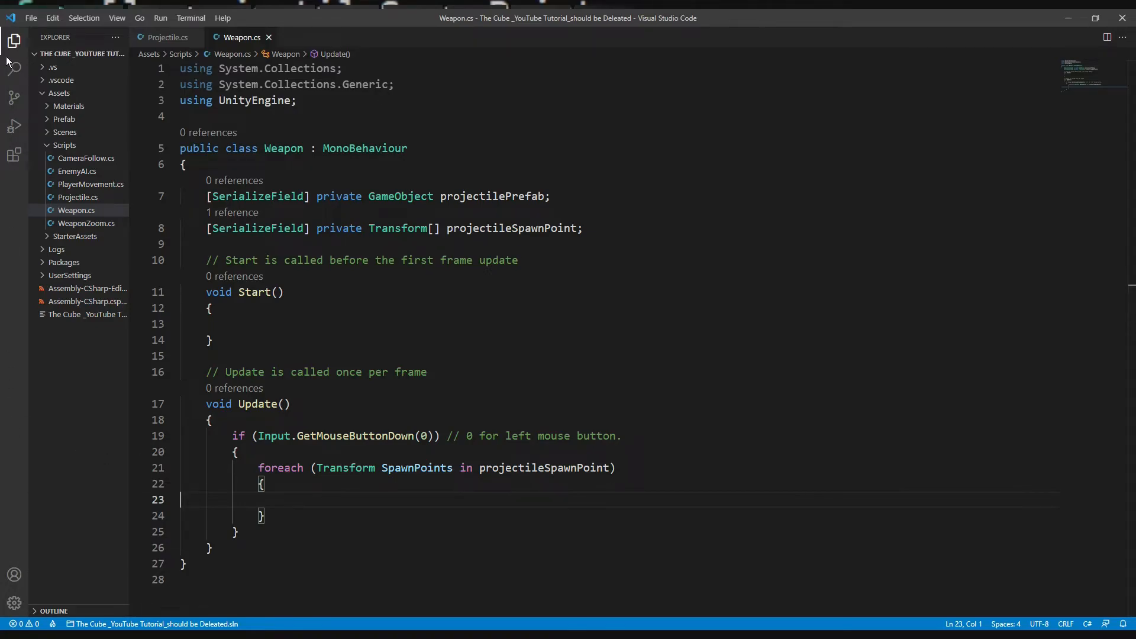
type("Instantiate(projectilePrefab,SpawnPoints.position")
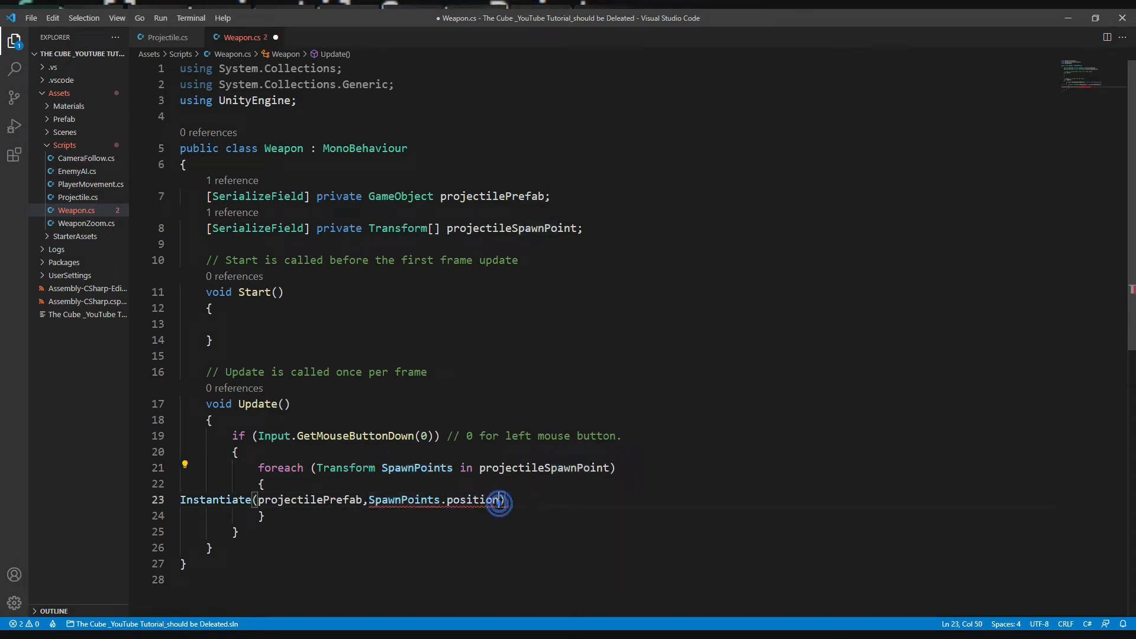
type(",transform.")
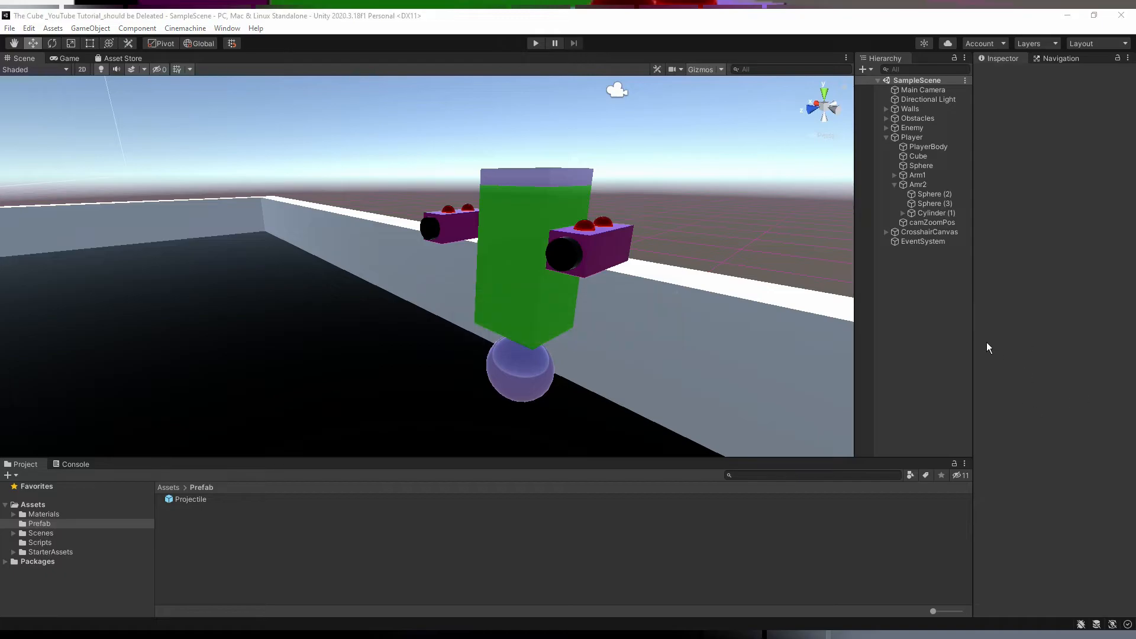
Drag SpawnPoint1 (Arm1) and SpawnPoint2 (Arm2) into the Player Weapon's Projectile Spawn Point array
left_click(911, 137)
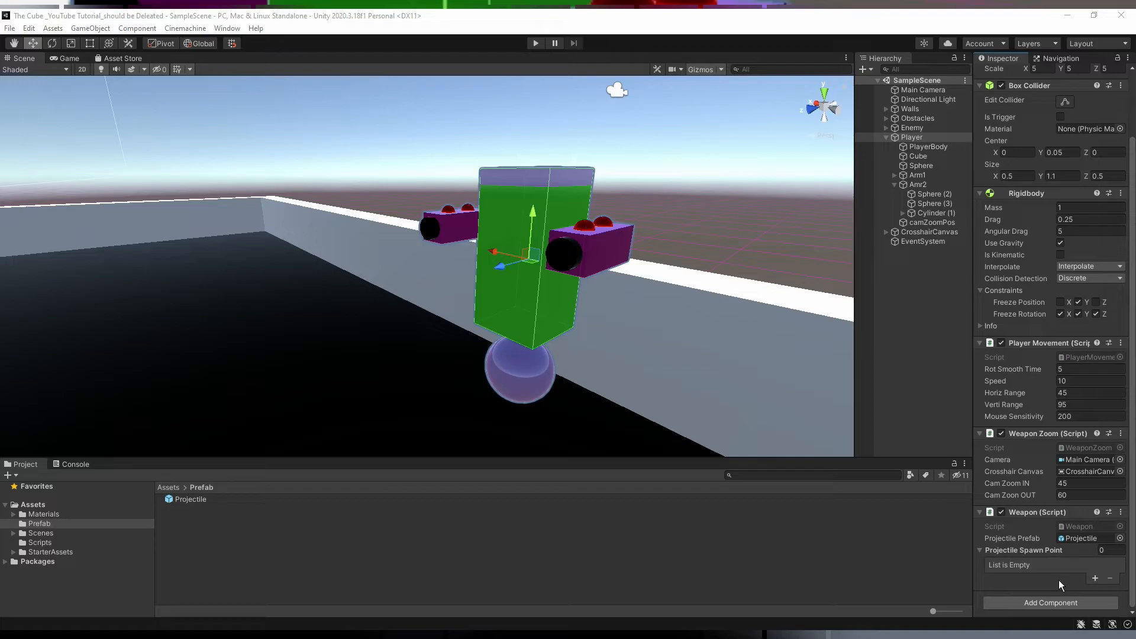
mouse_move(1046, 580)
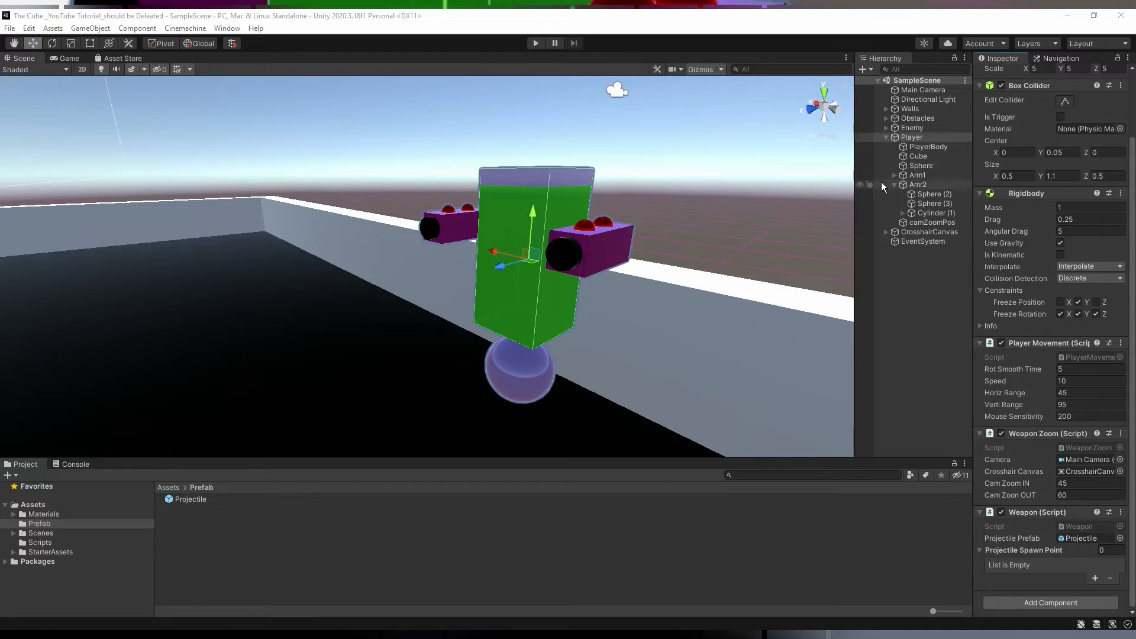
left_click(894, 175)
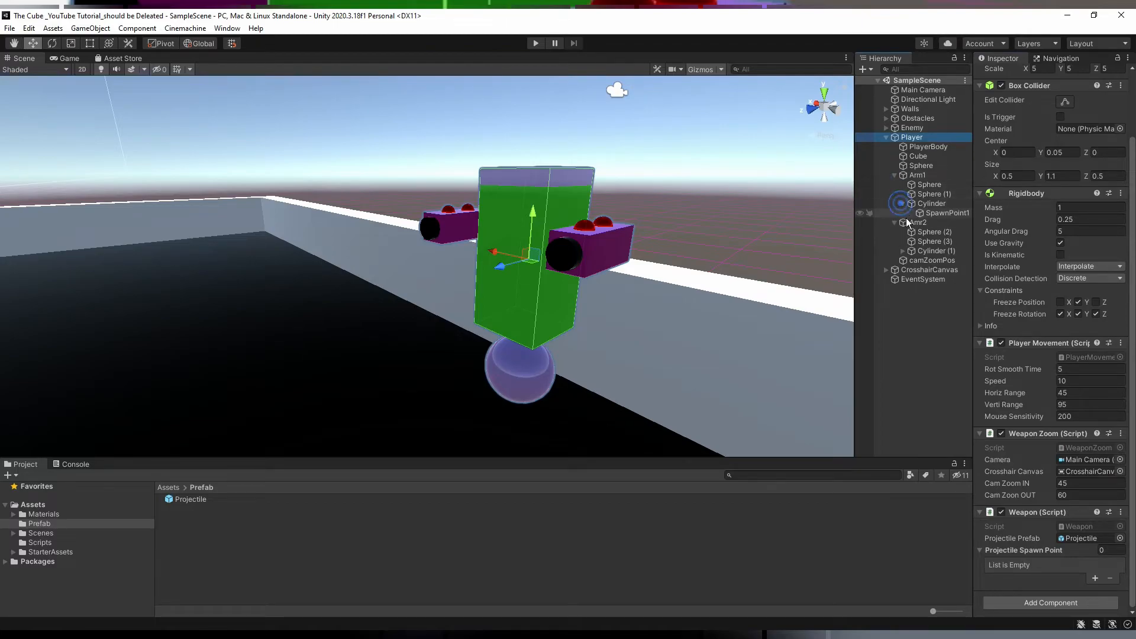
left_click(902, 250)
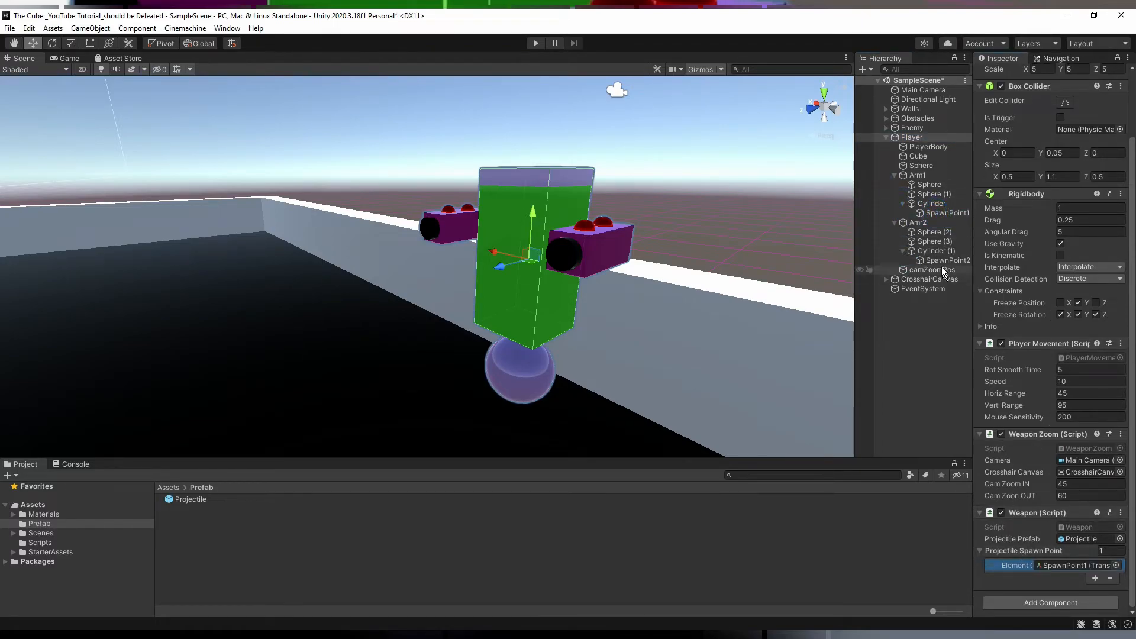
left_click(1095, 578)
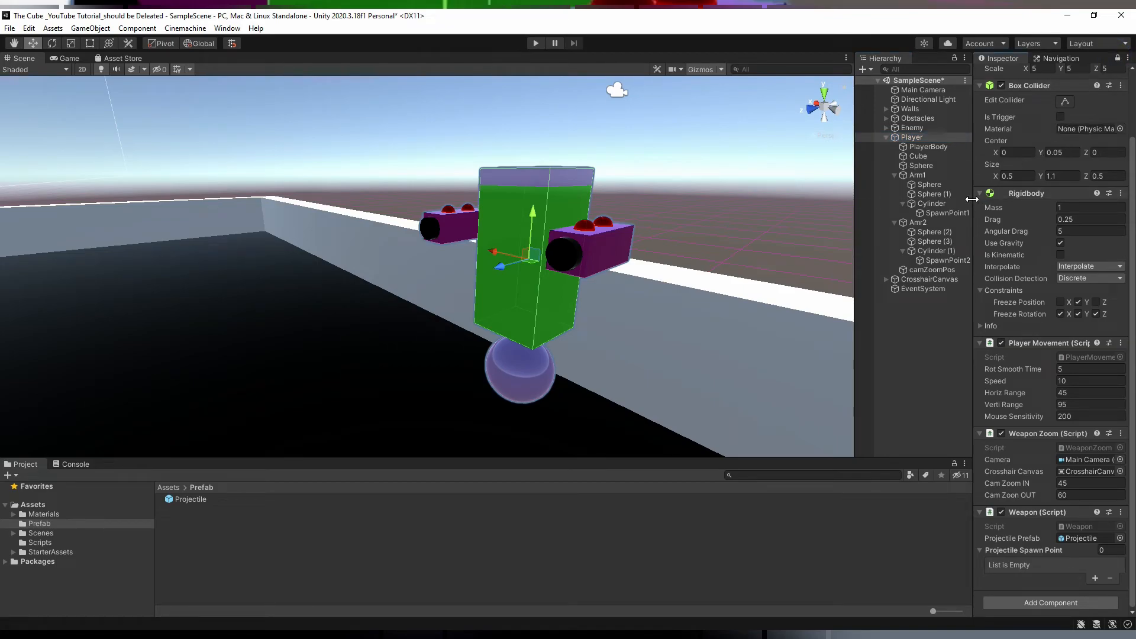
left_click(943, 212)
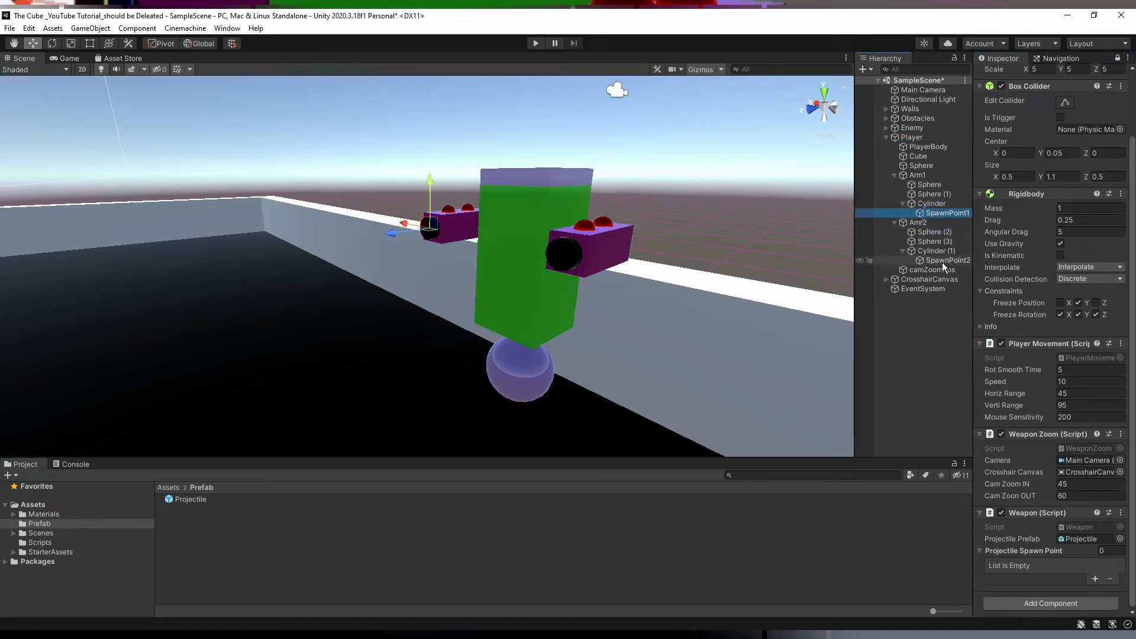
left_click(947, 260)
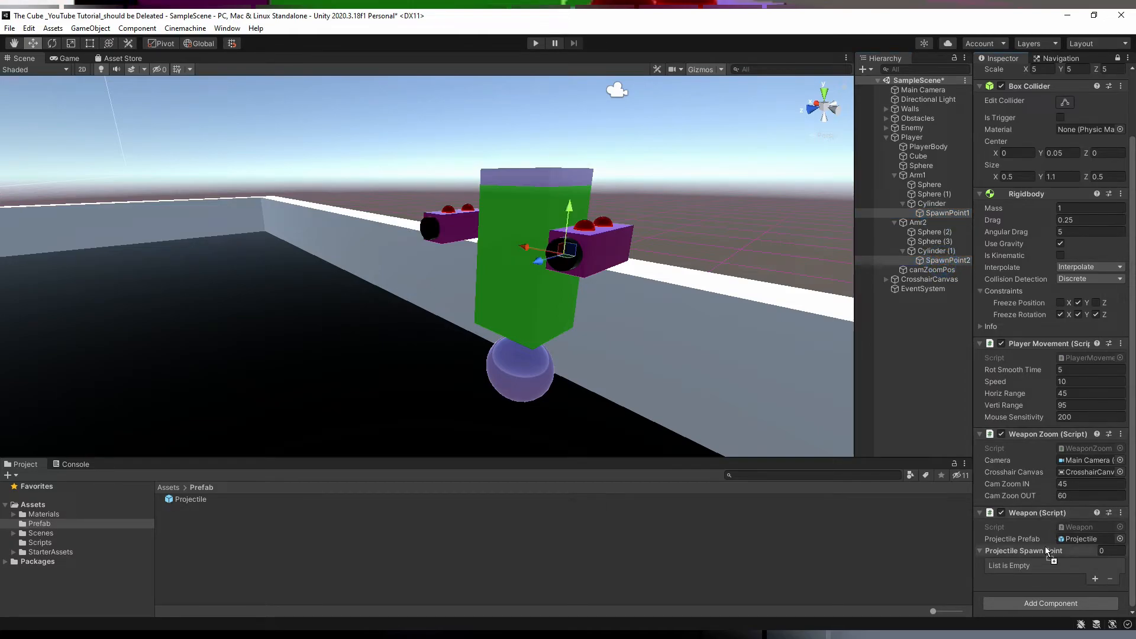
left_click(1095, 577)
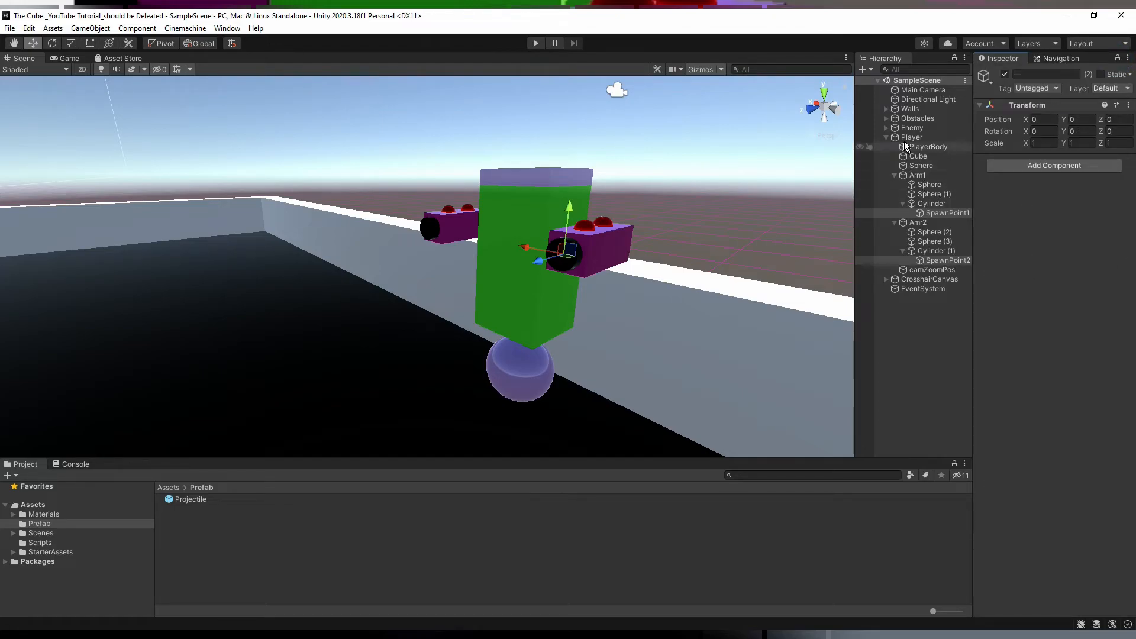
left_click(912, 136)
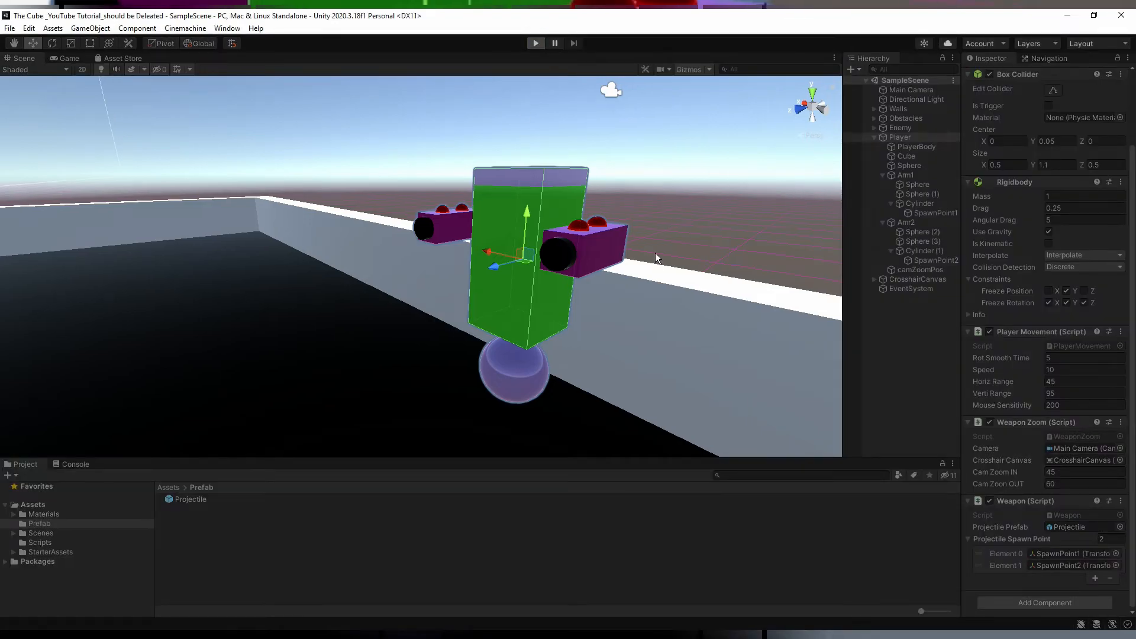
left_click(536, 44)
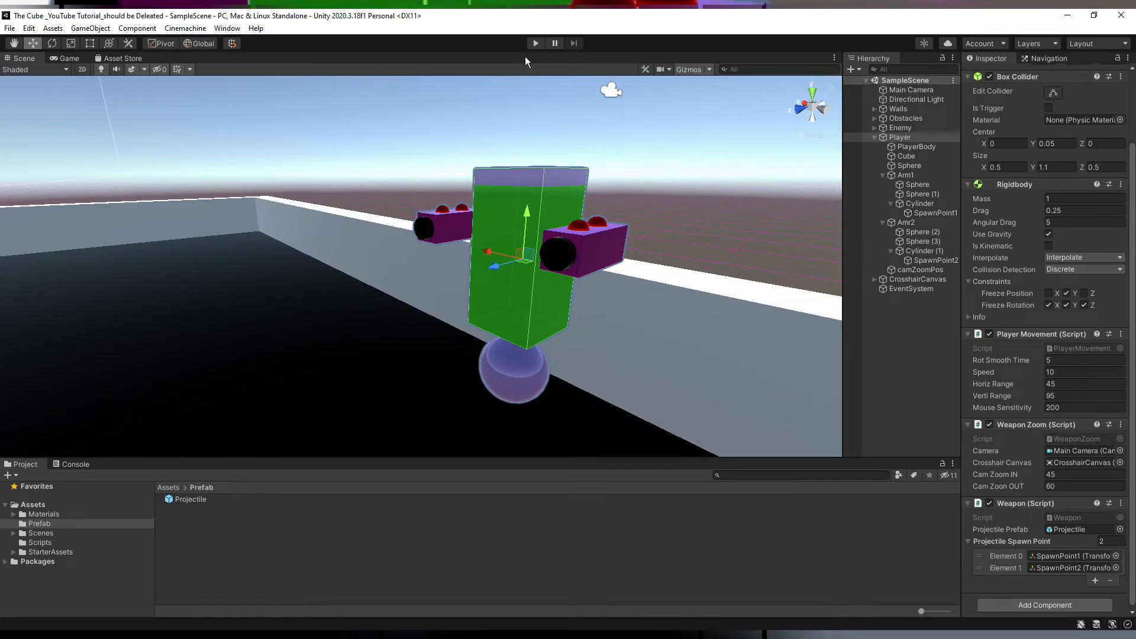
mouse_move(743, 296)
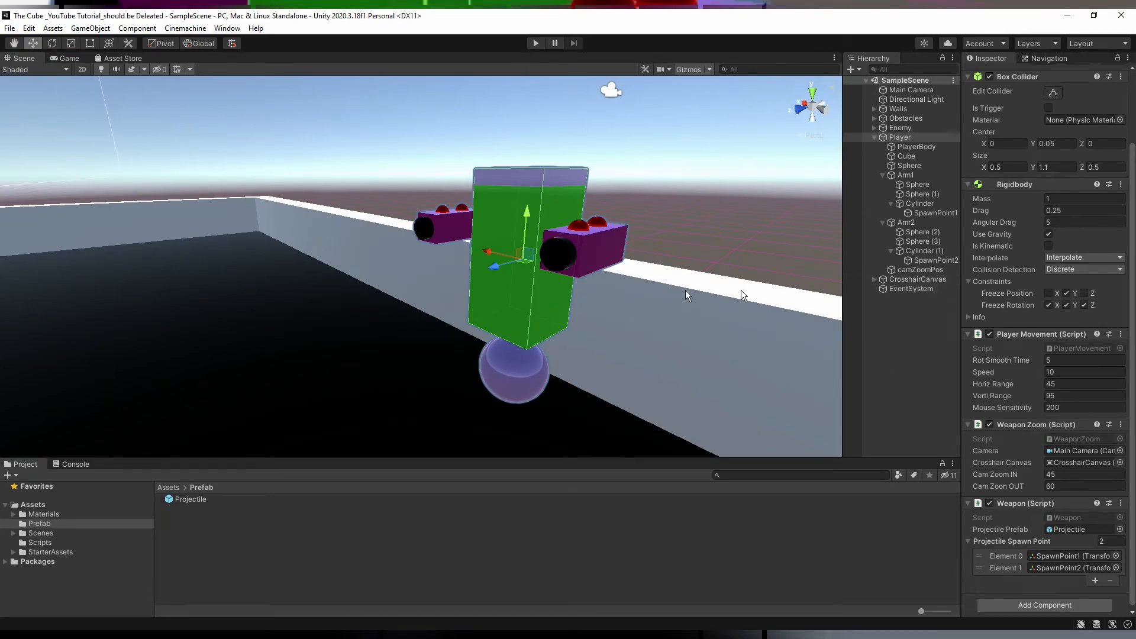
mouse_move(7, 118)
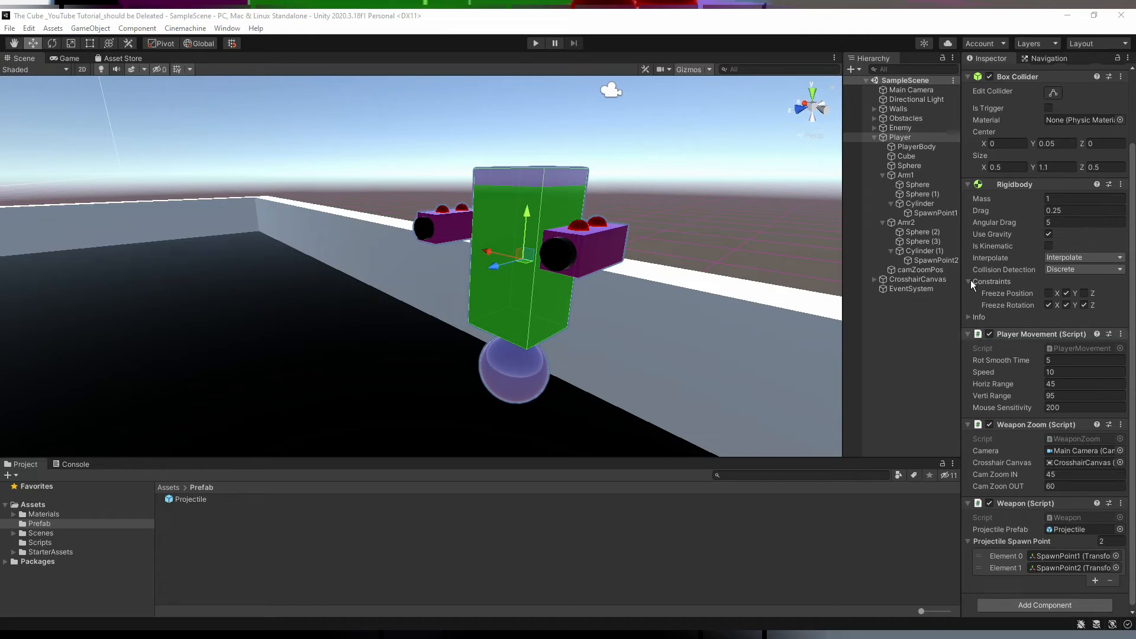
Duplicate Arm1 and Arm2 upward, list four SpawnPoints on the Player's Weapon, and run the game
left_click(906, 184)
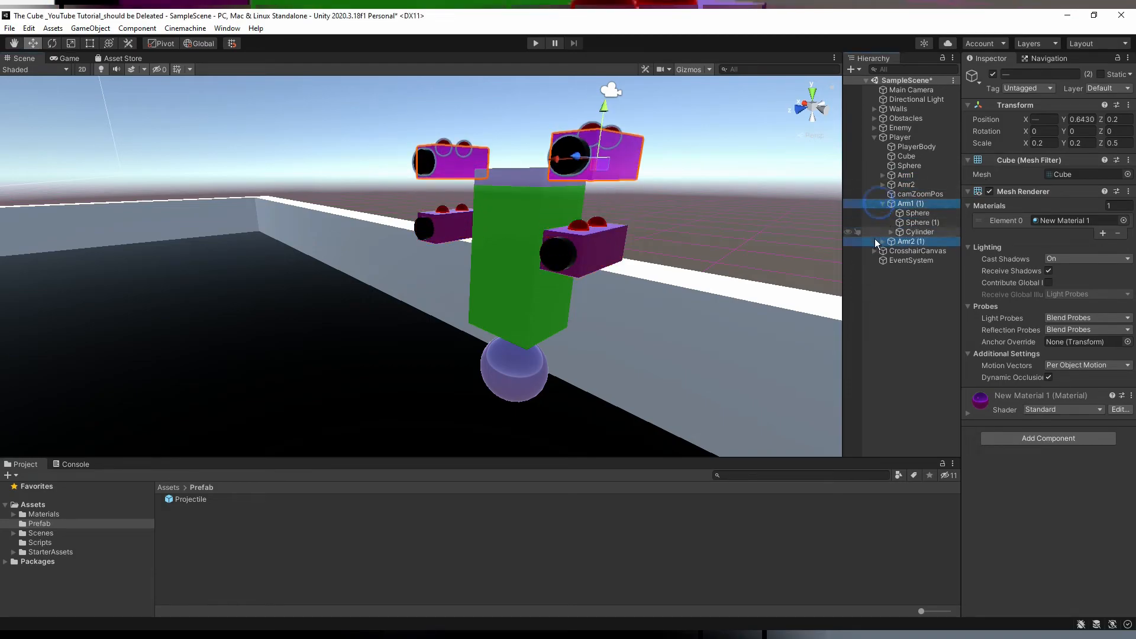
left_click(901, 137)
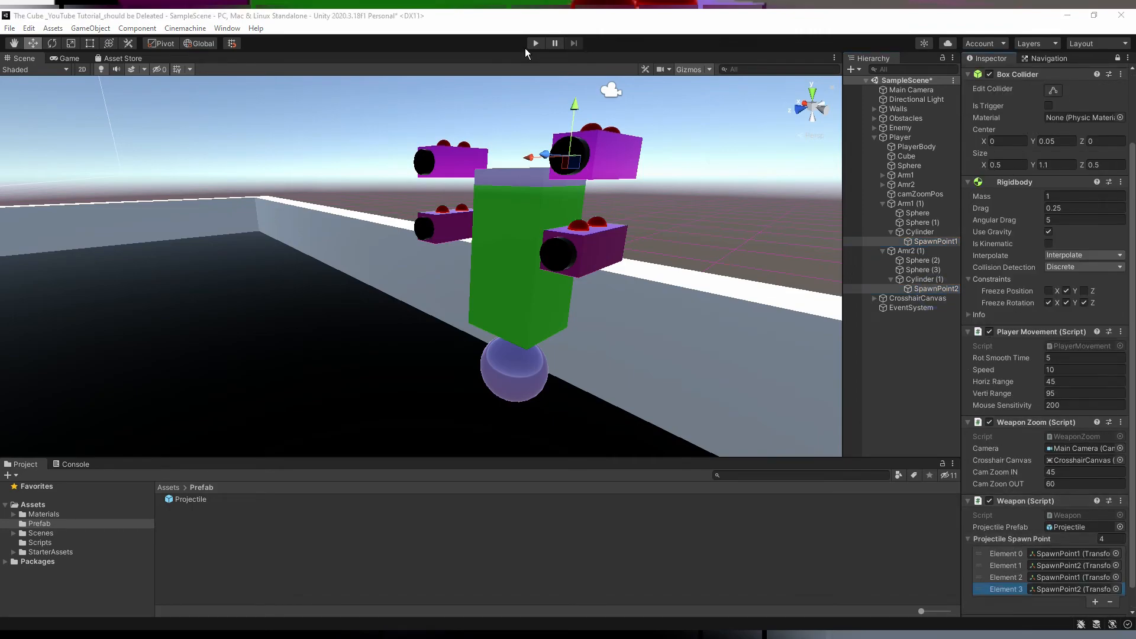
left_click(535, 43)
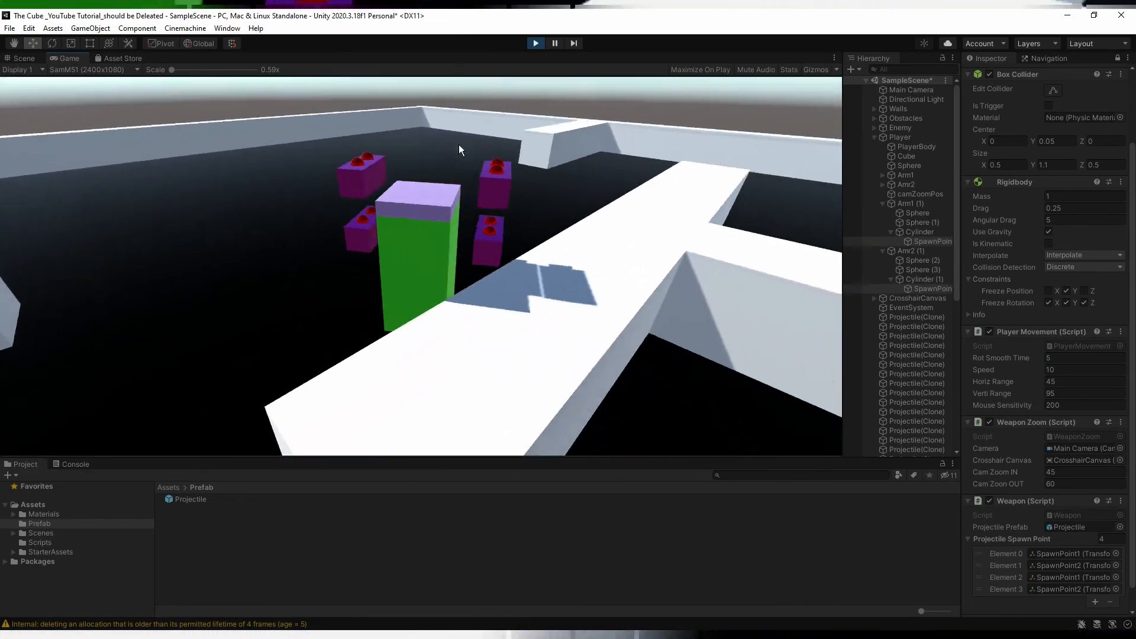
Watch projectiles fly in the Game view, then exit Play mode, reverting to two spawn points
left_click_drag(458, 149, 448, 187)
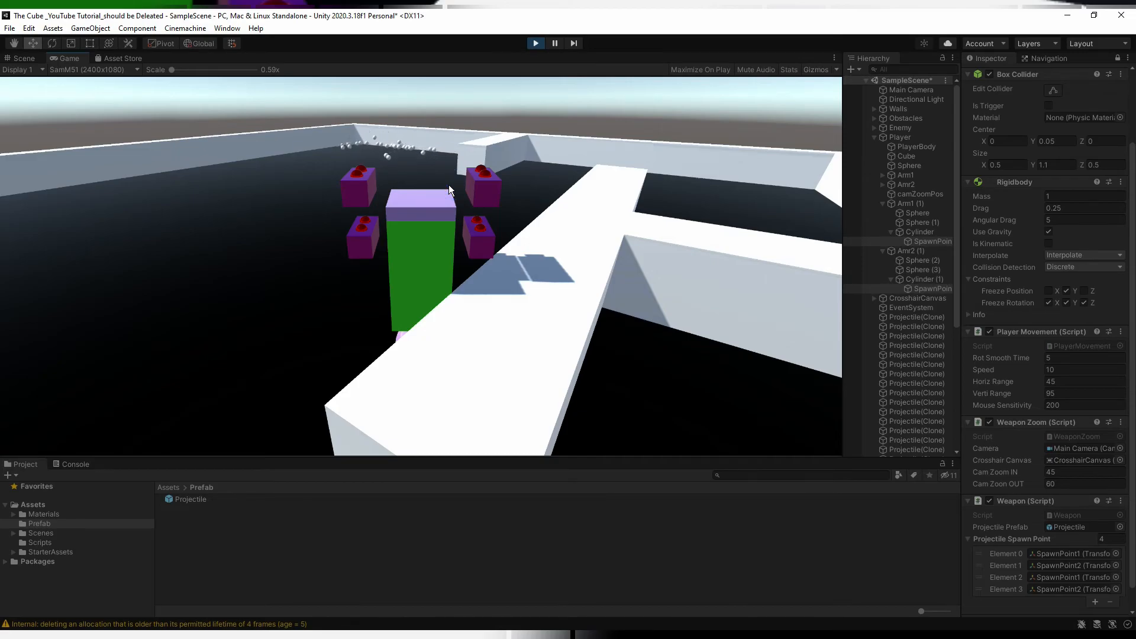
left_click(535, 43)
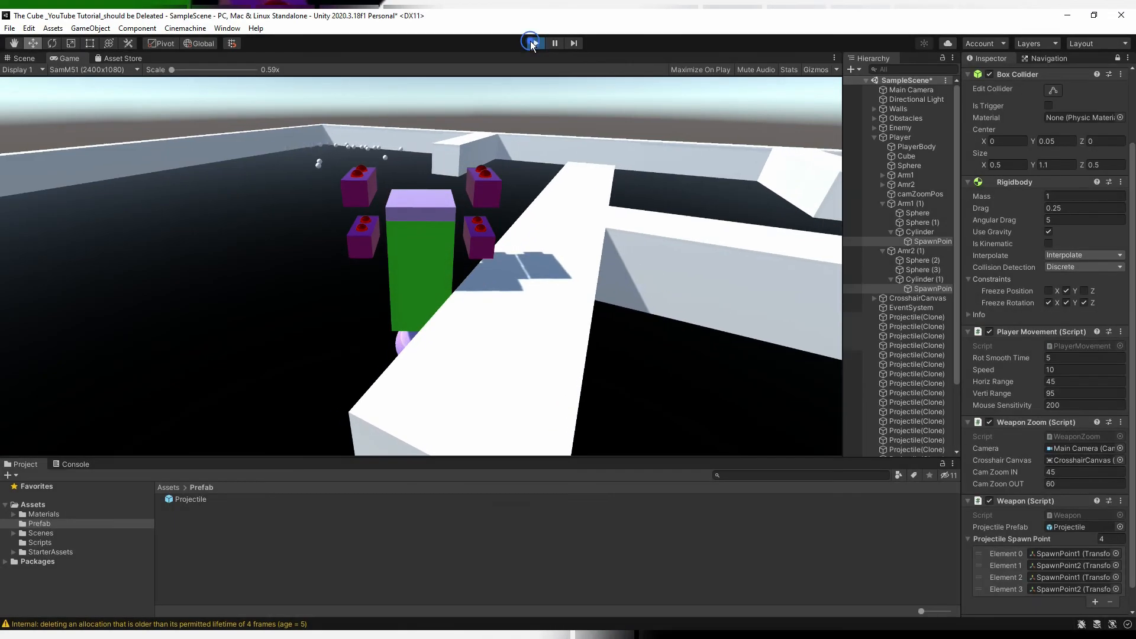
left_click(529, 42)
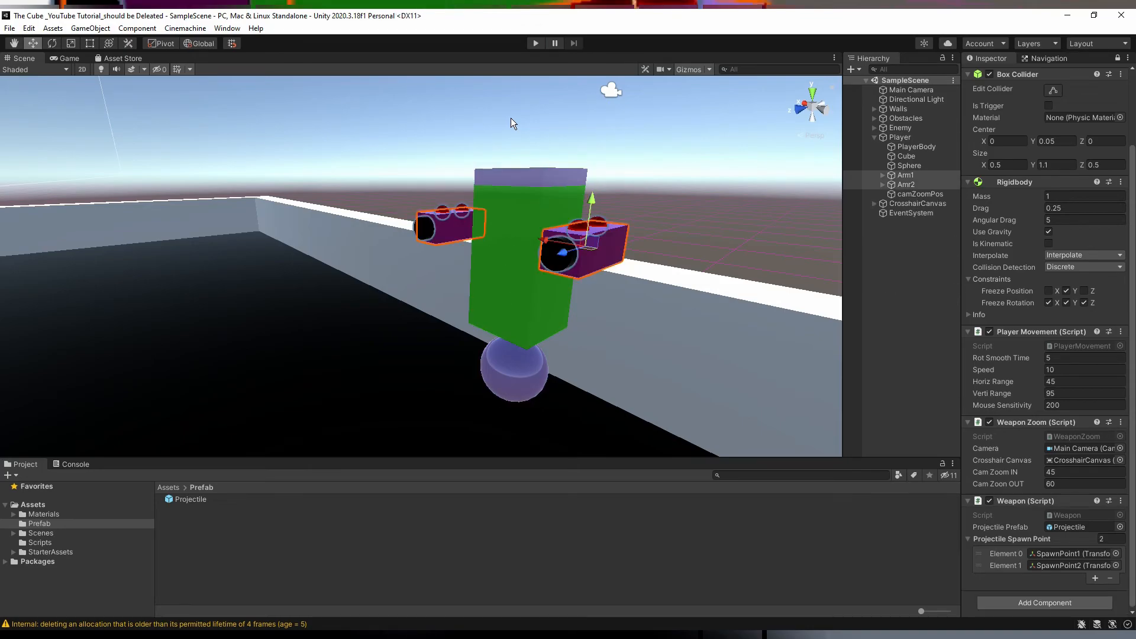